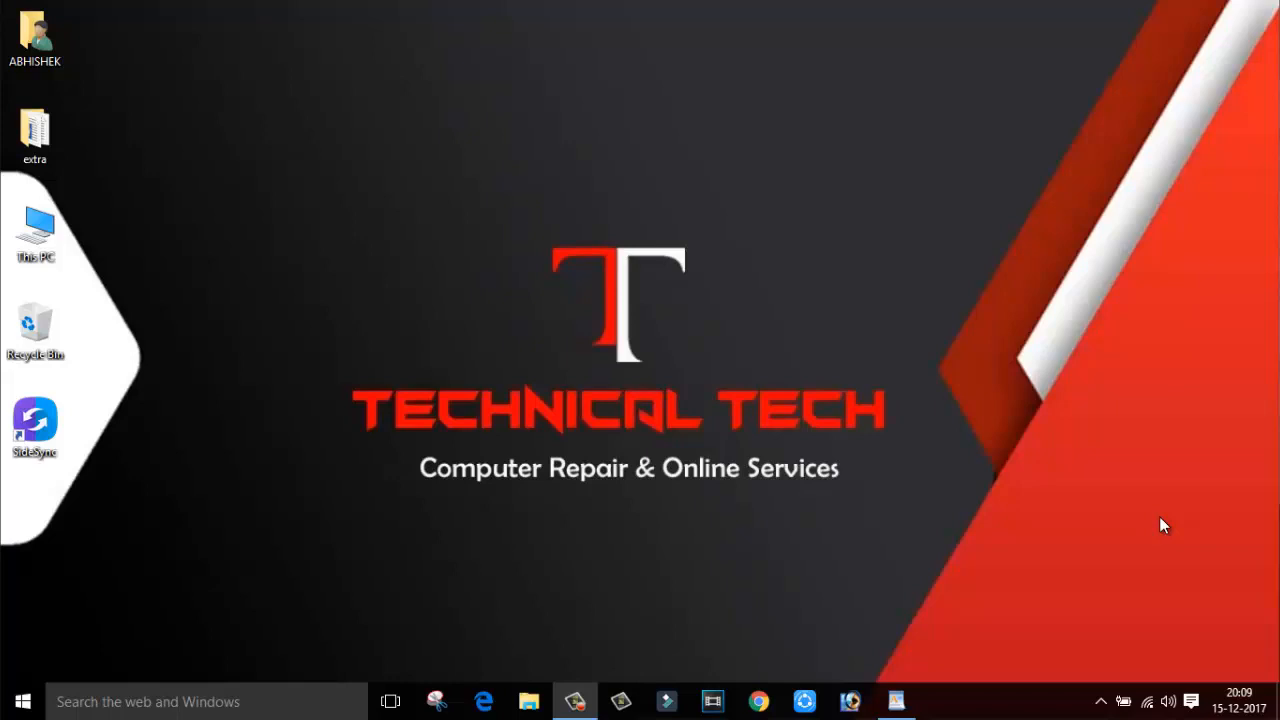
pyautogui.moveTo(1160, 525)
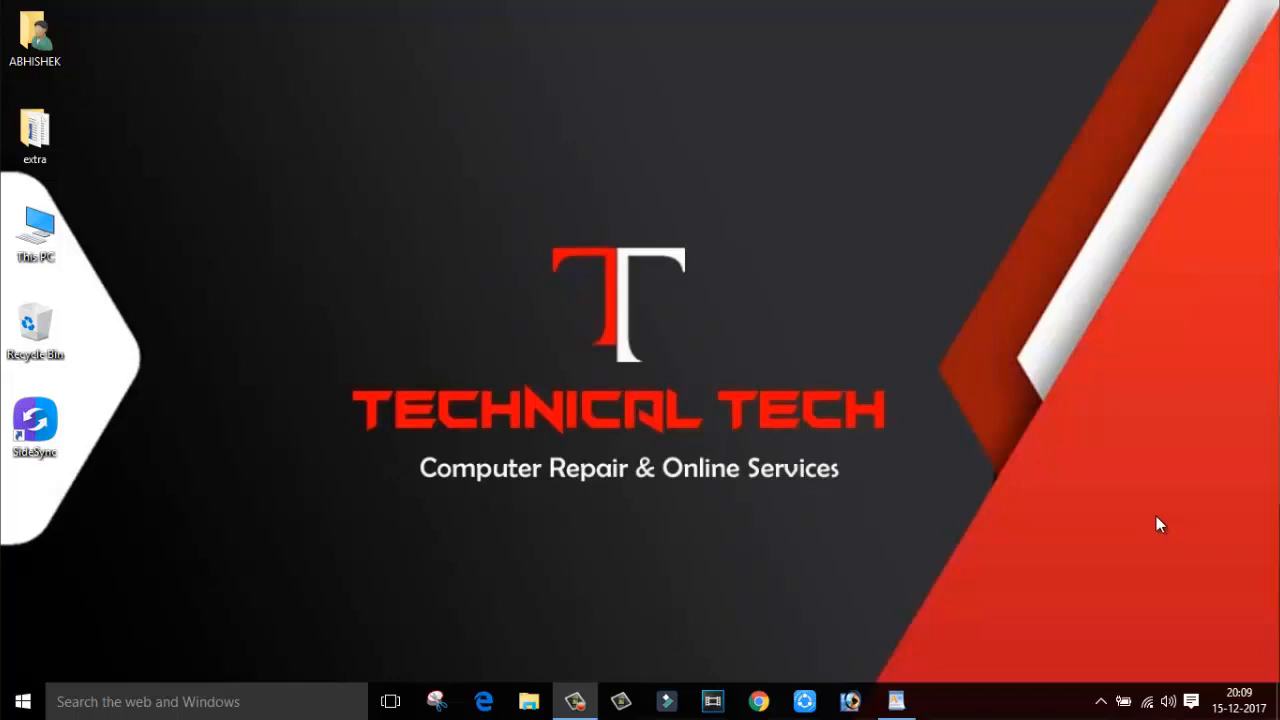
pyautogui.moveTo(576, 606)
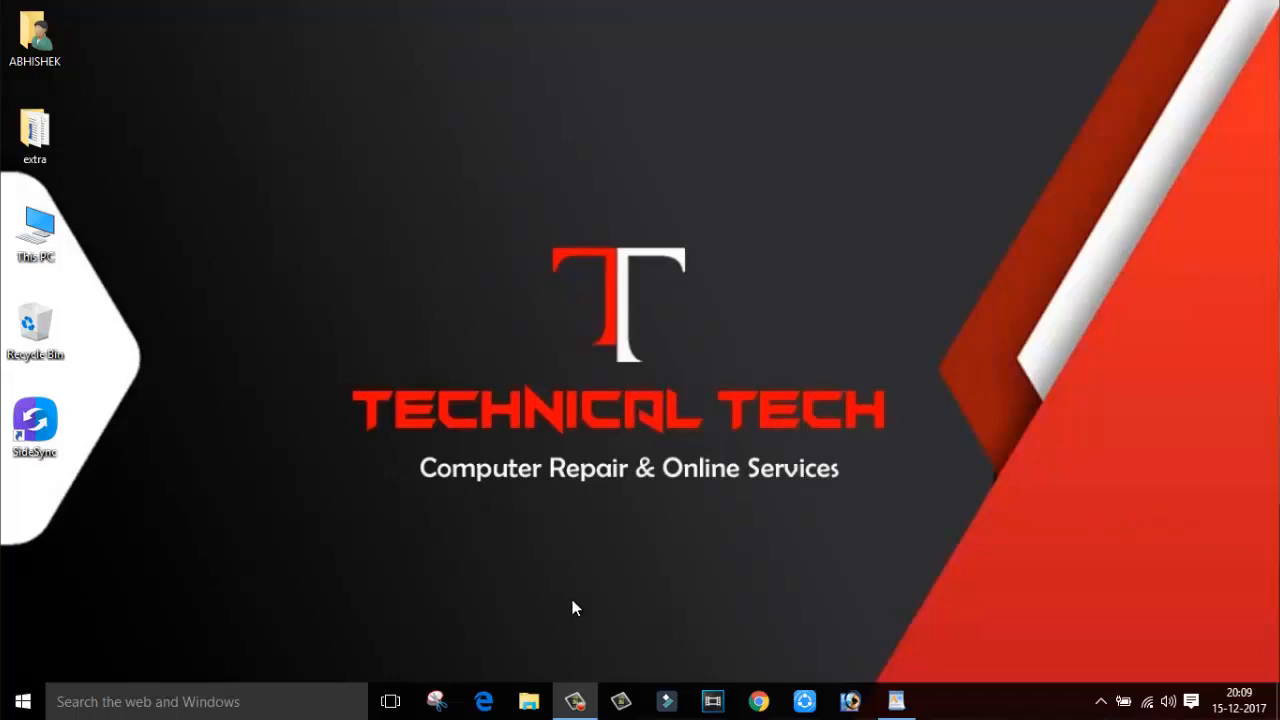
pyautogui.moveTo(120, 657)
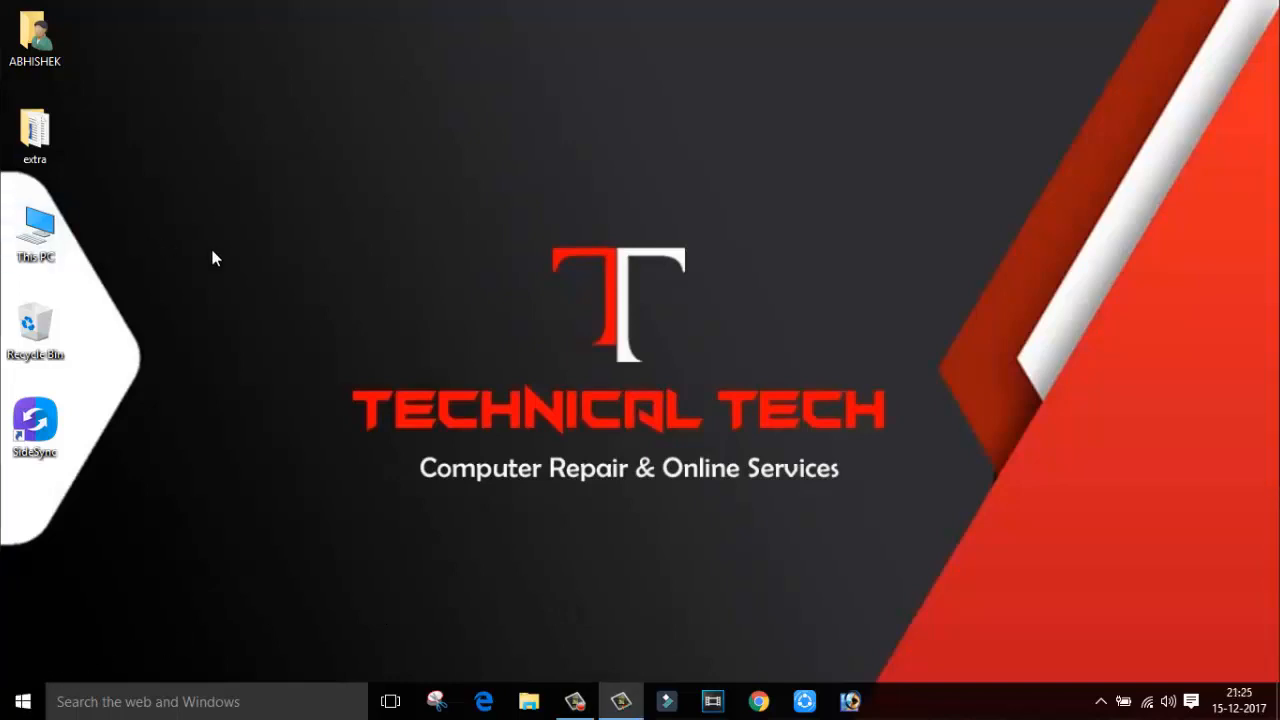
pyautogui.moveTo(147, 255)
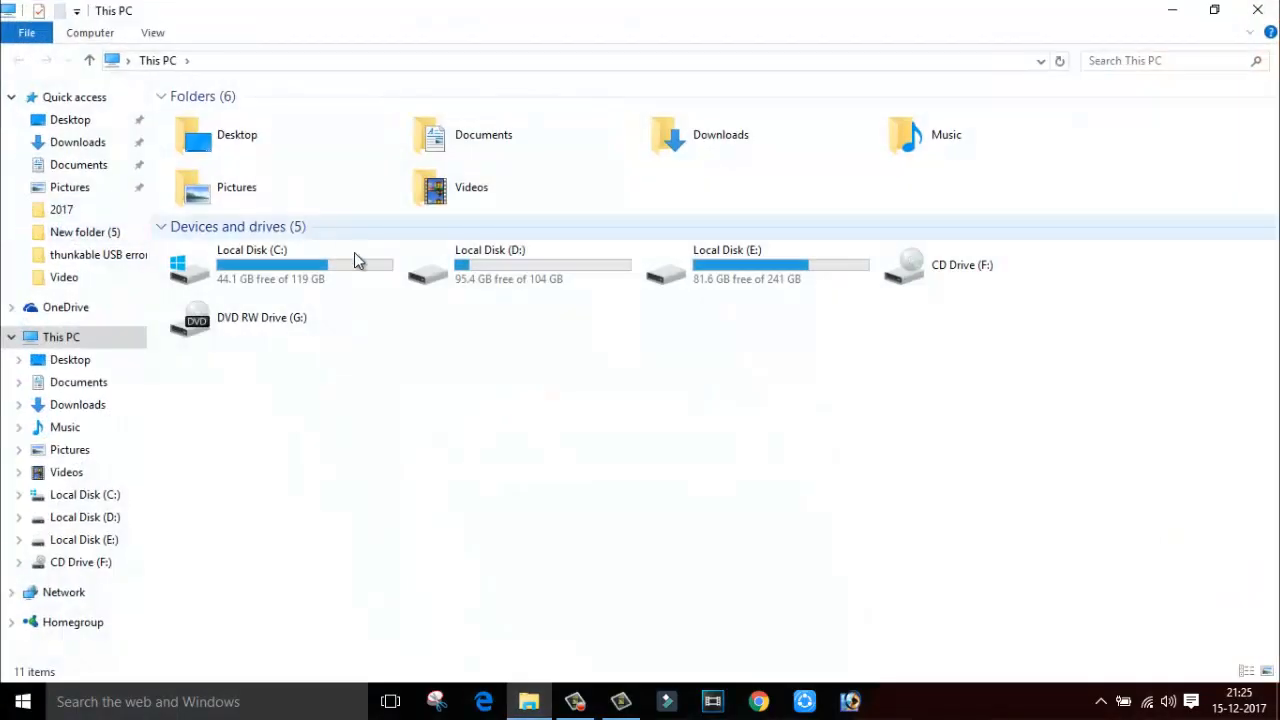
# Launch Computer Management via Manage on This PC's context menu
pyautogui.rightClick(60, 337)
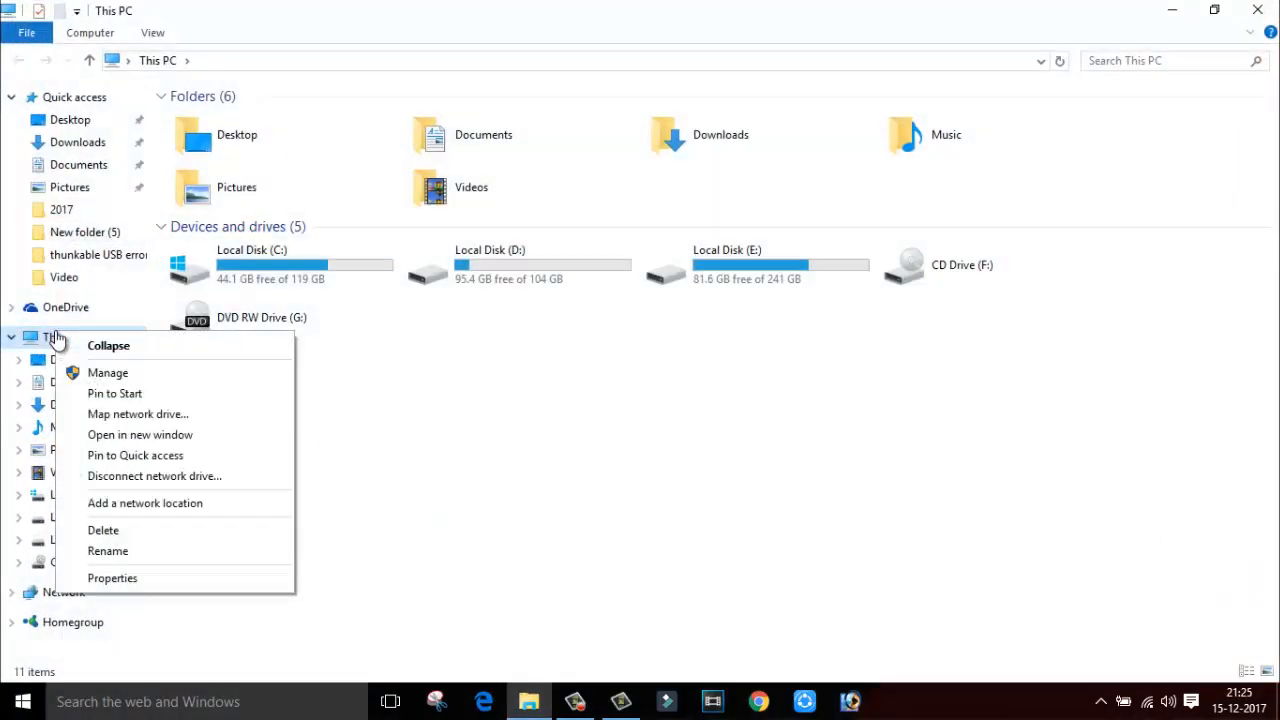
pyautogui.click(108, 372)
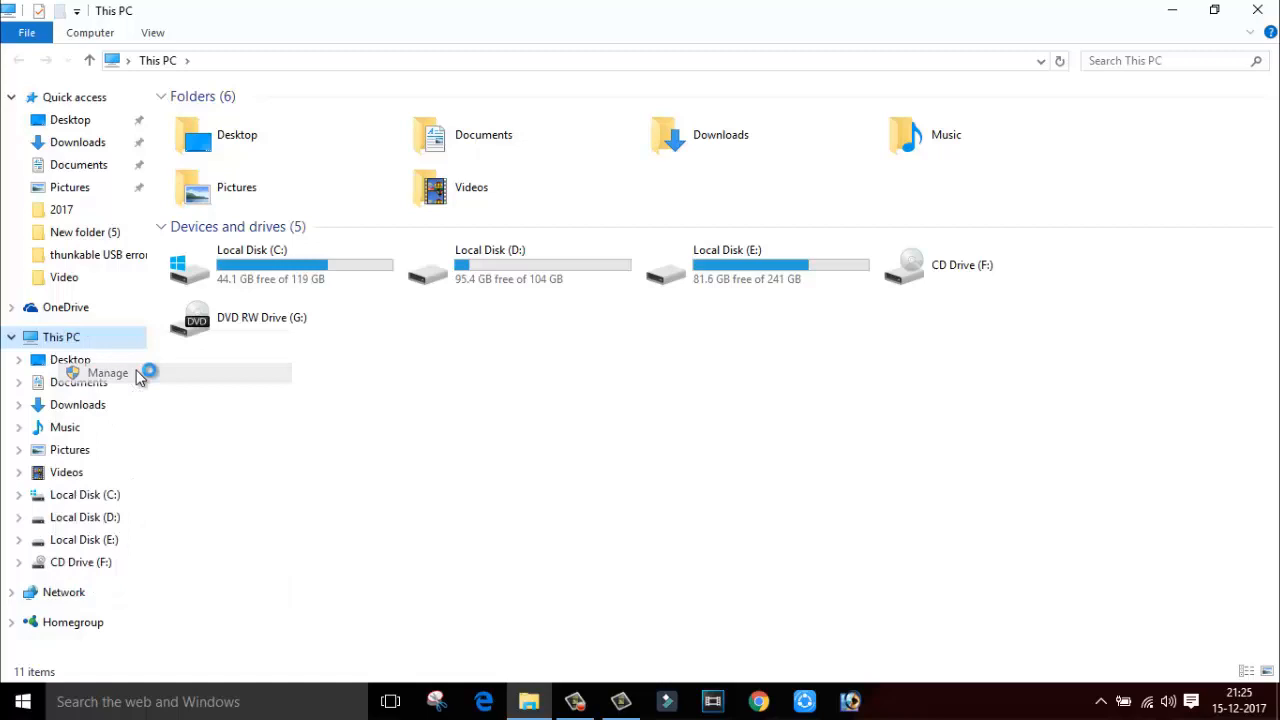
pyautogui.click(102, 373)
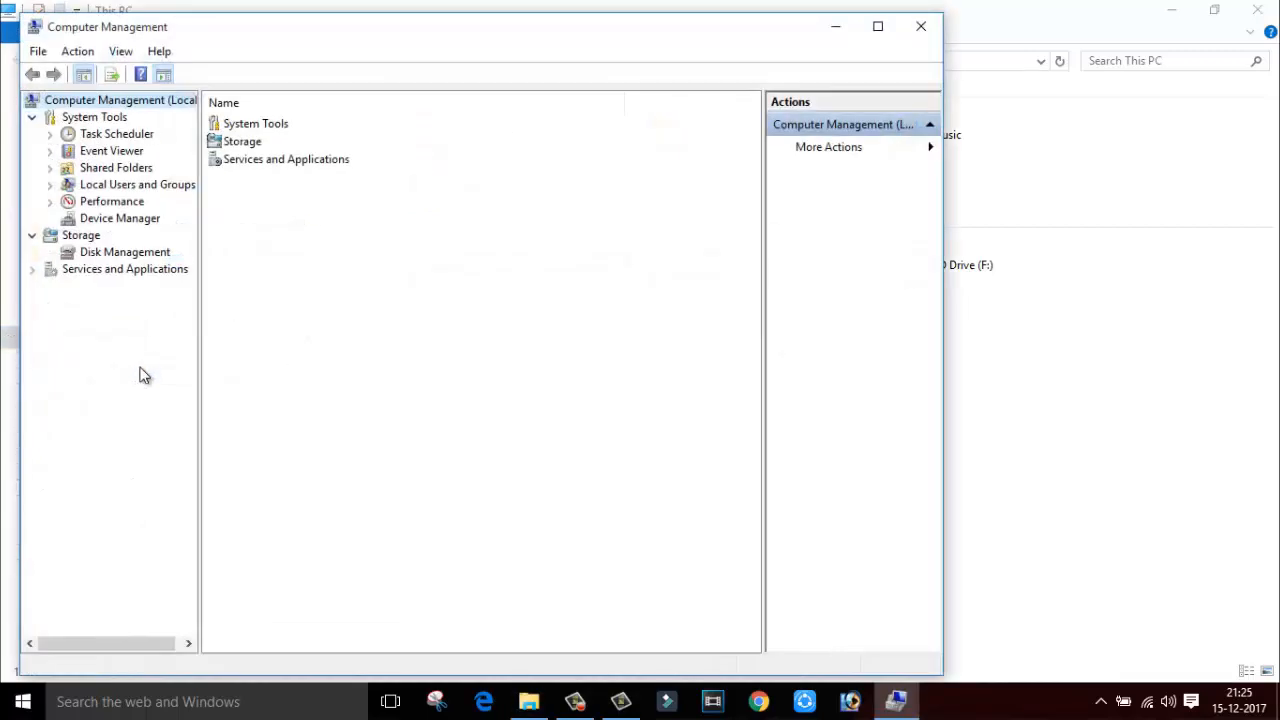
pyautogui.moveTo(120, 225)
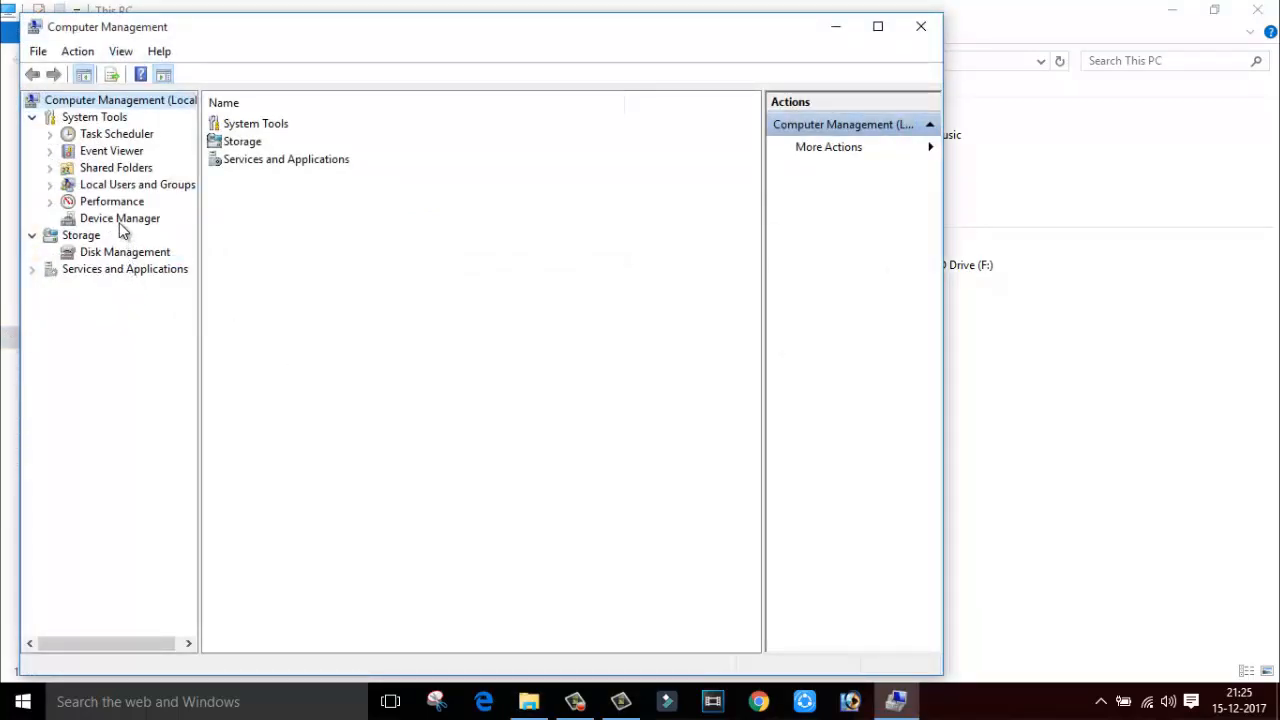
# Show Device Manager and select ADB Interface under Other devices
pyautogui.click(118, 218)
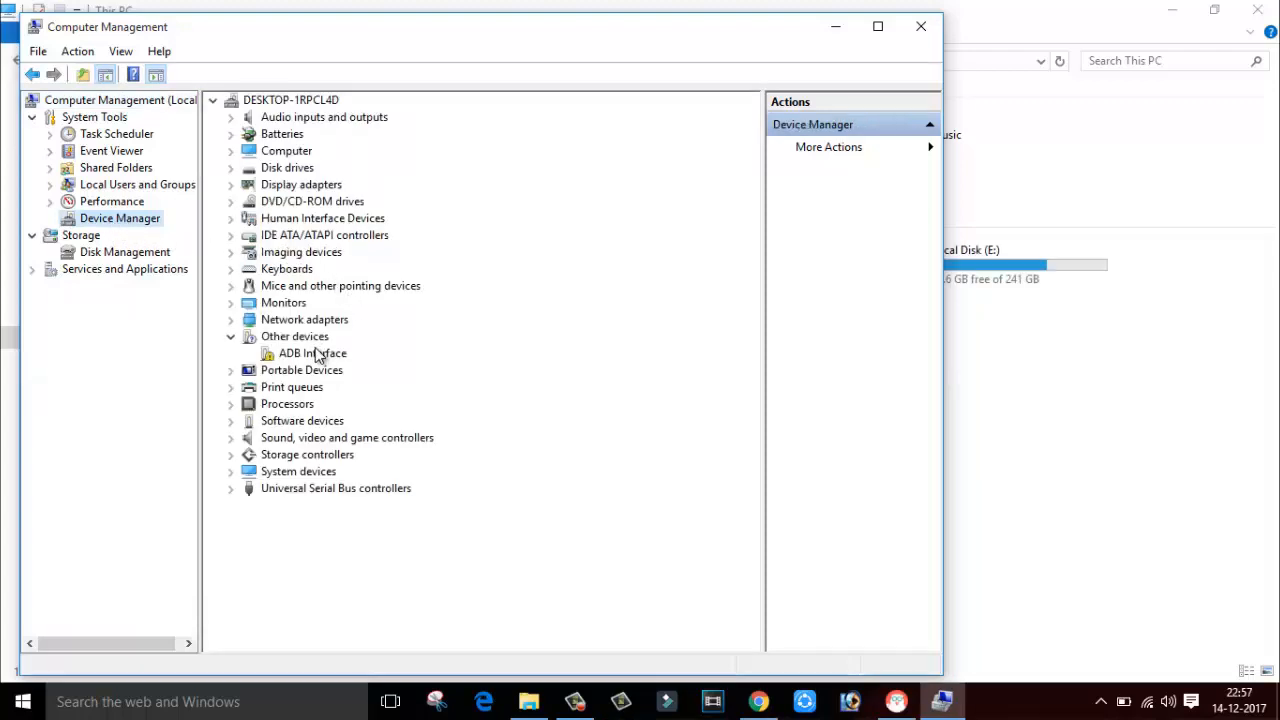
pyautogui.click(312, 353)
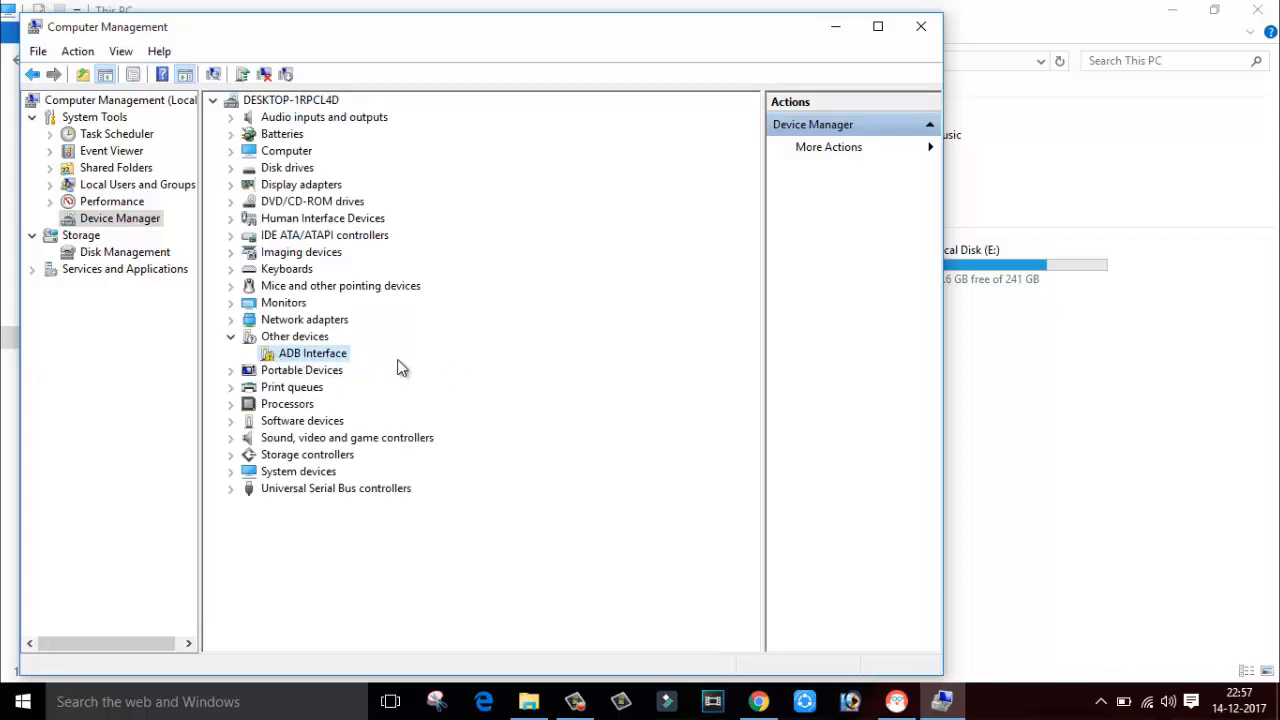
pyautogui.moveTo(553, 433)
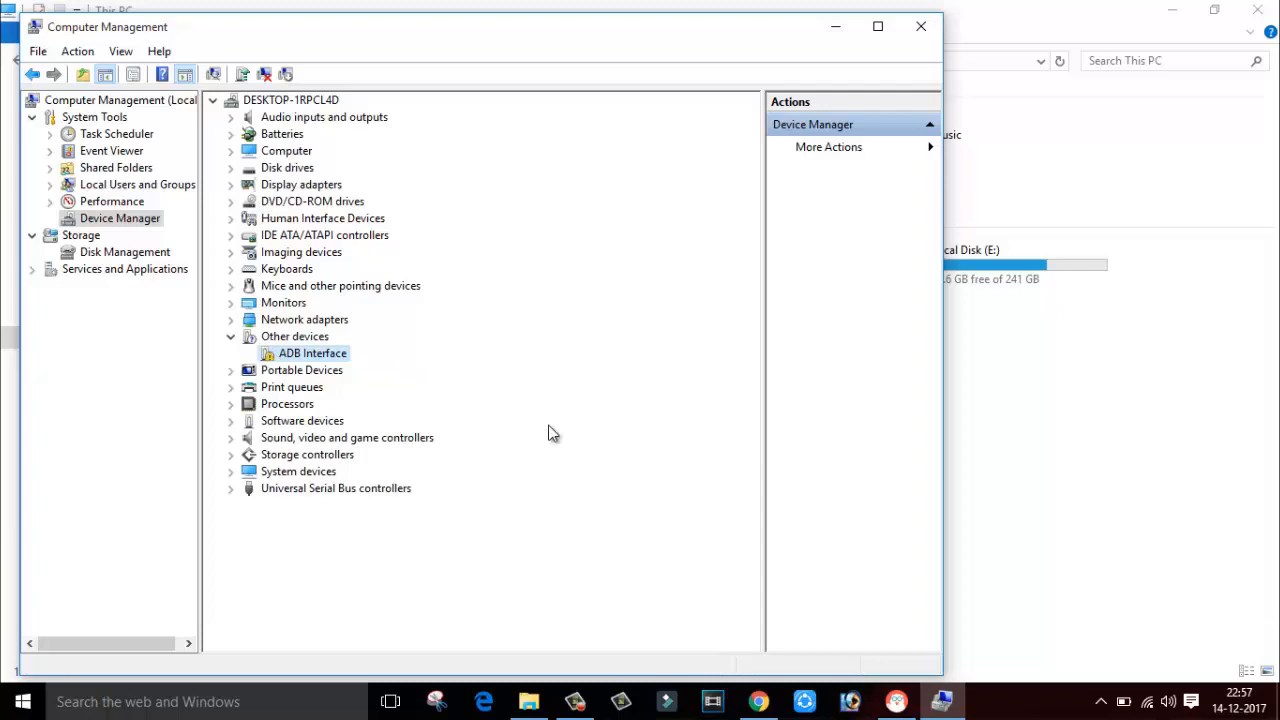
# Start Update Driver Software for ADB Interface, choosing to browse this computer
pyautogui.rightClick(311, 353)
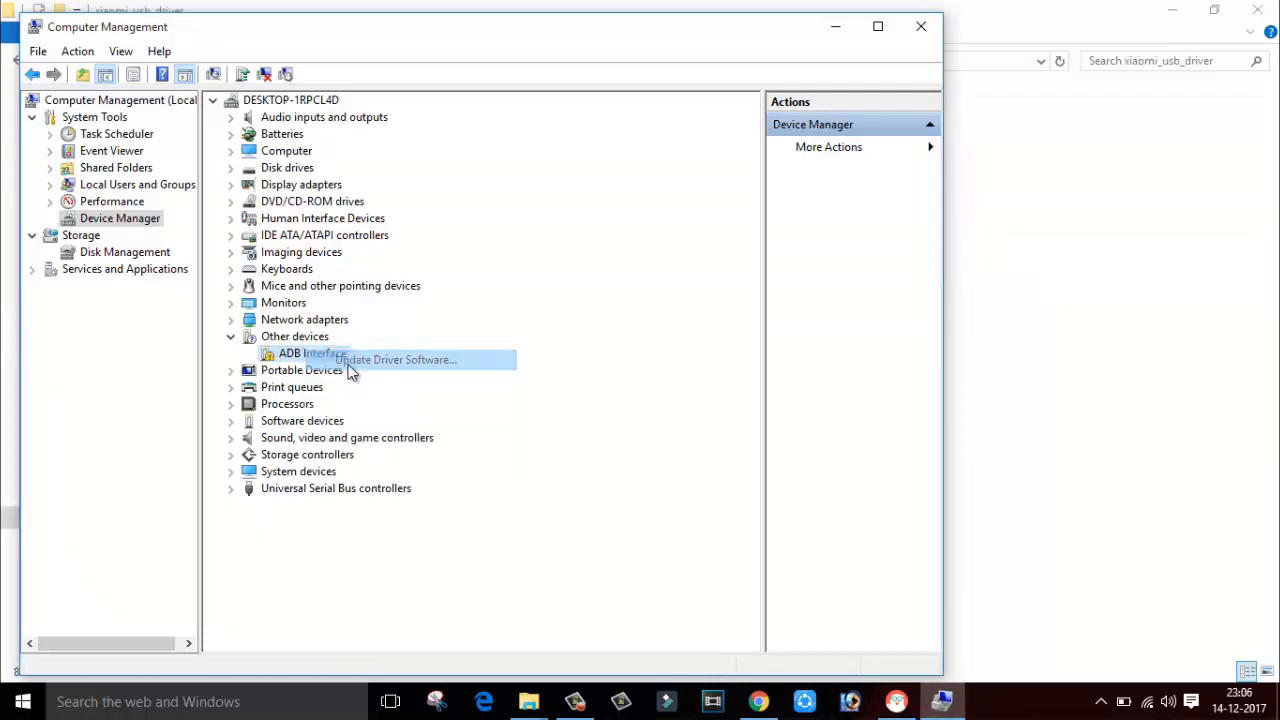
pyautogui.click(396, 359)
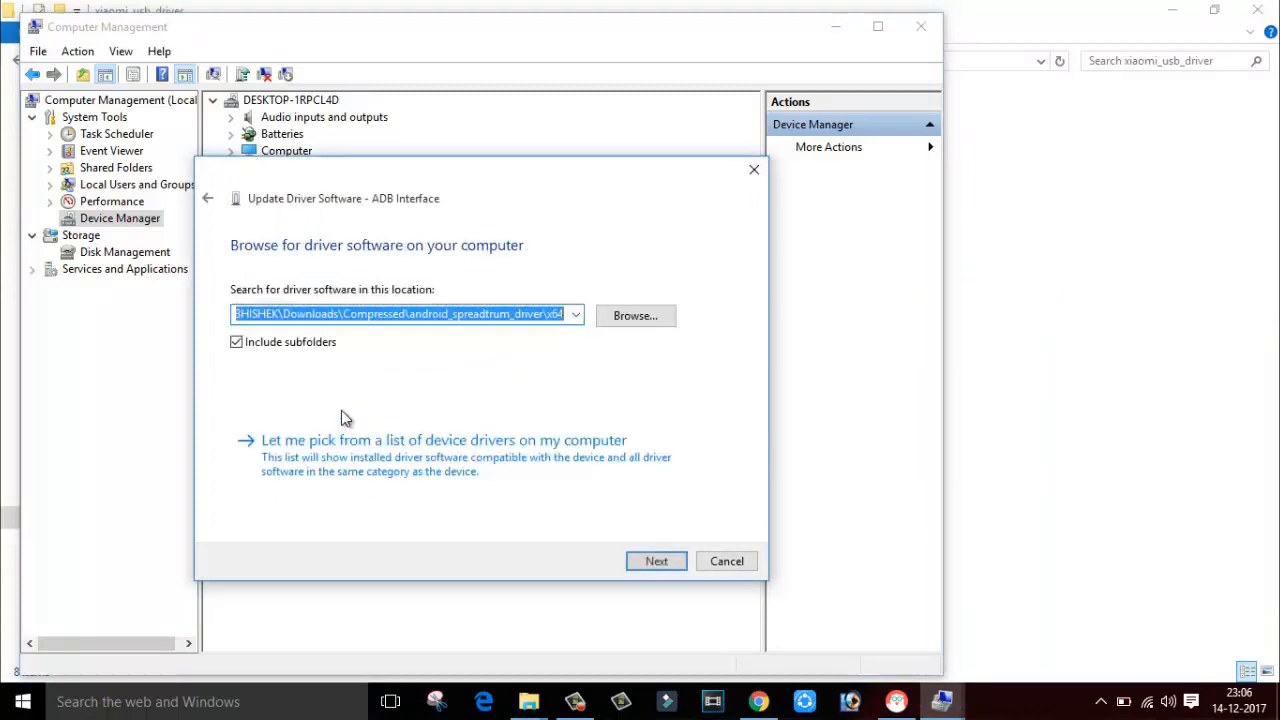
pyautogui.click(636, 315)
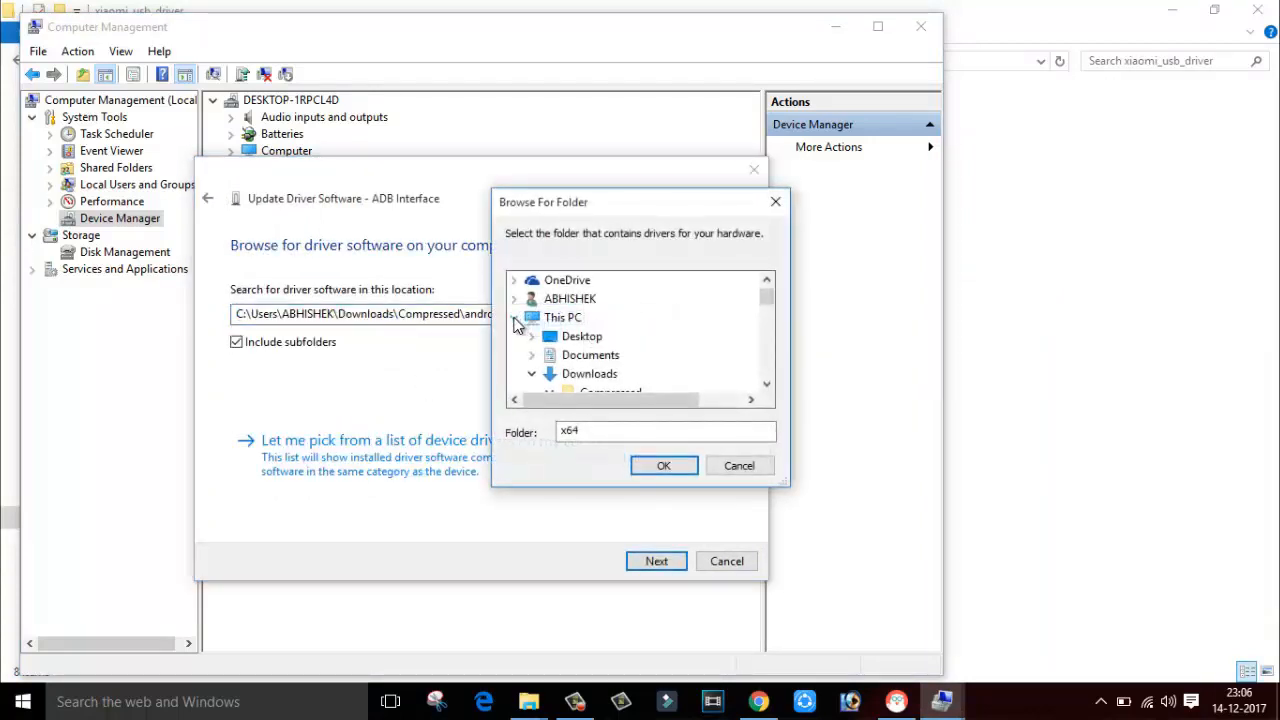
# Select the xiaomi_usb_driver folder under Downloads\Compressed and start installing
pyautogui.scroll(-3)
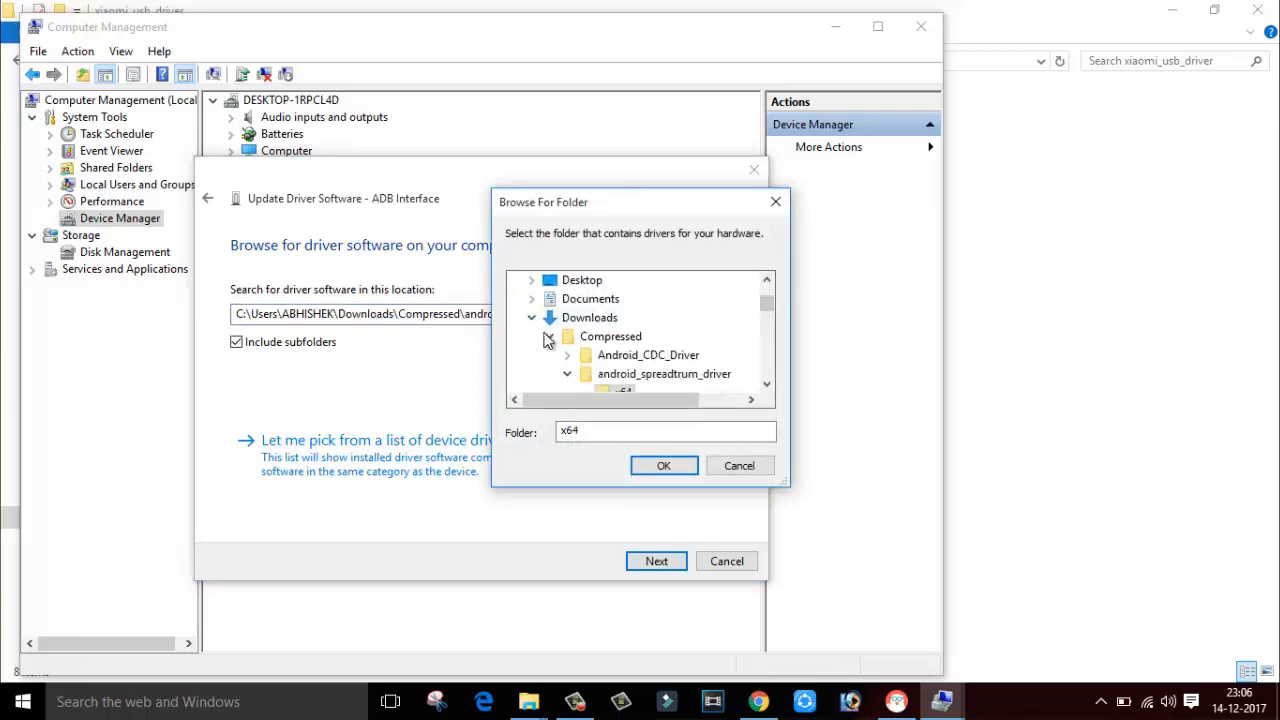
pyautogui.click(665, 373)
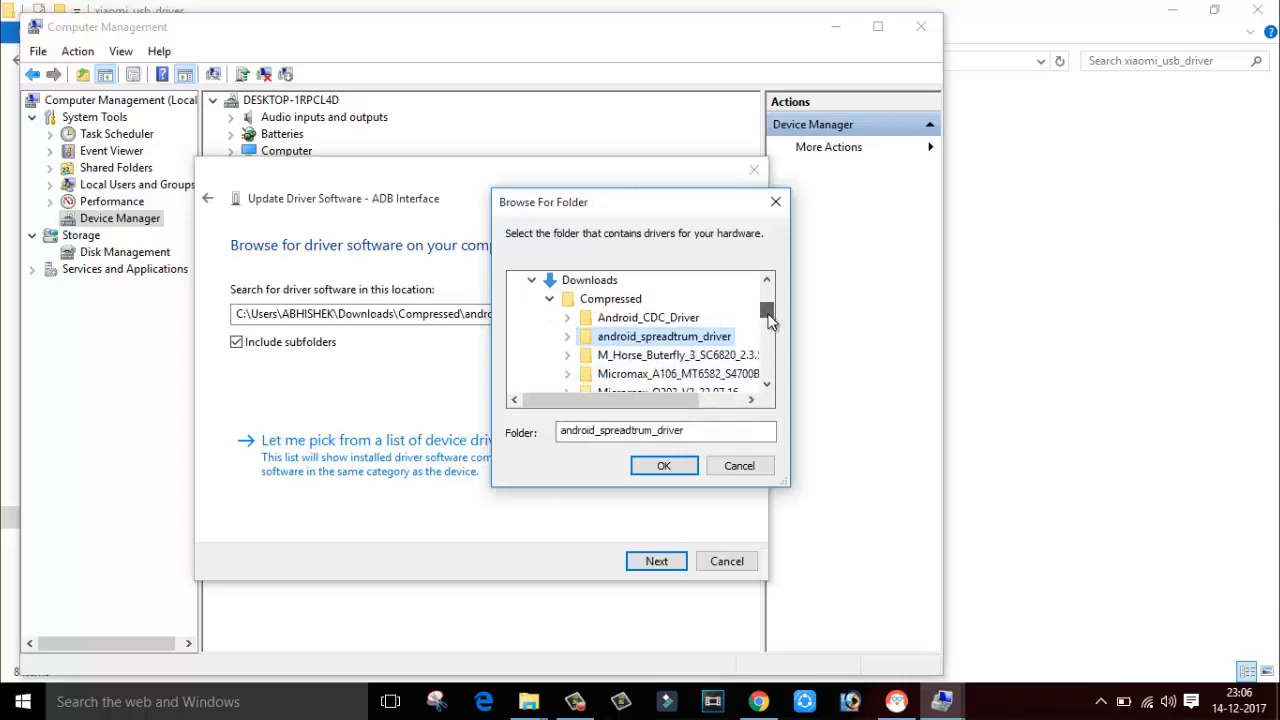
pyautogui.scroll(-3)
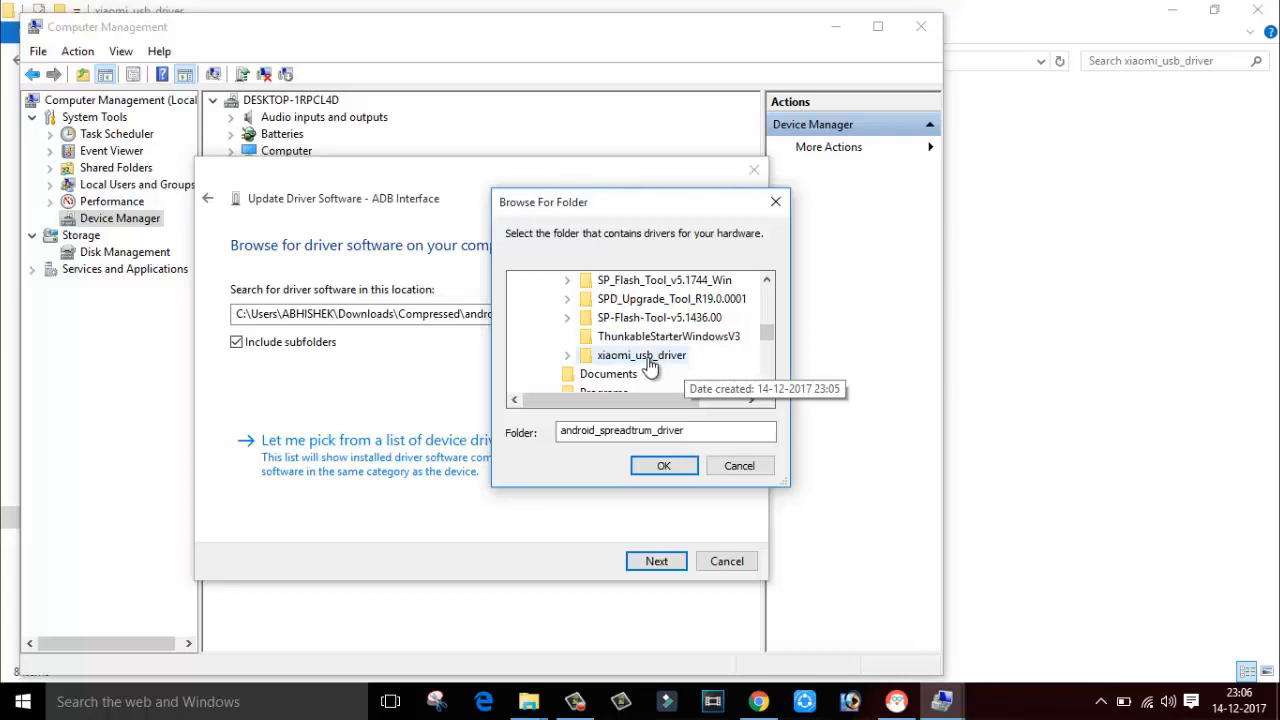
pyautogui.click(638, 355)
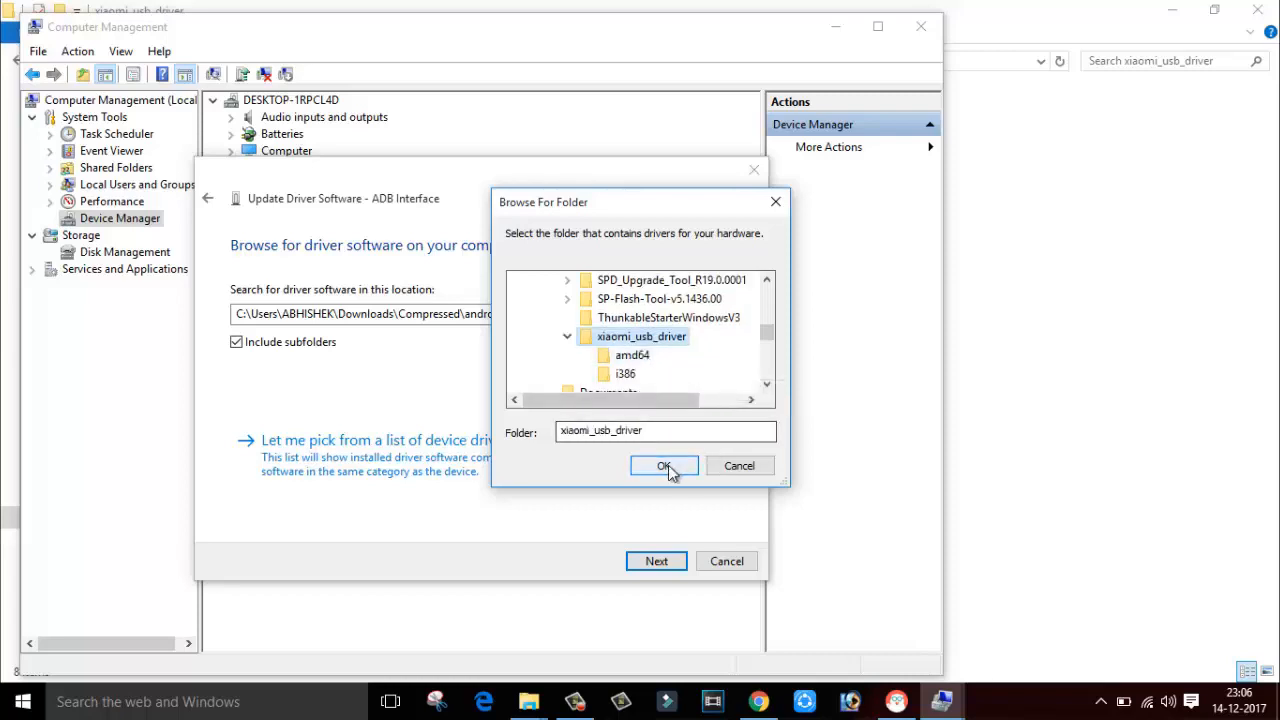
pyautogui.click(663, 465)
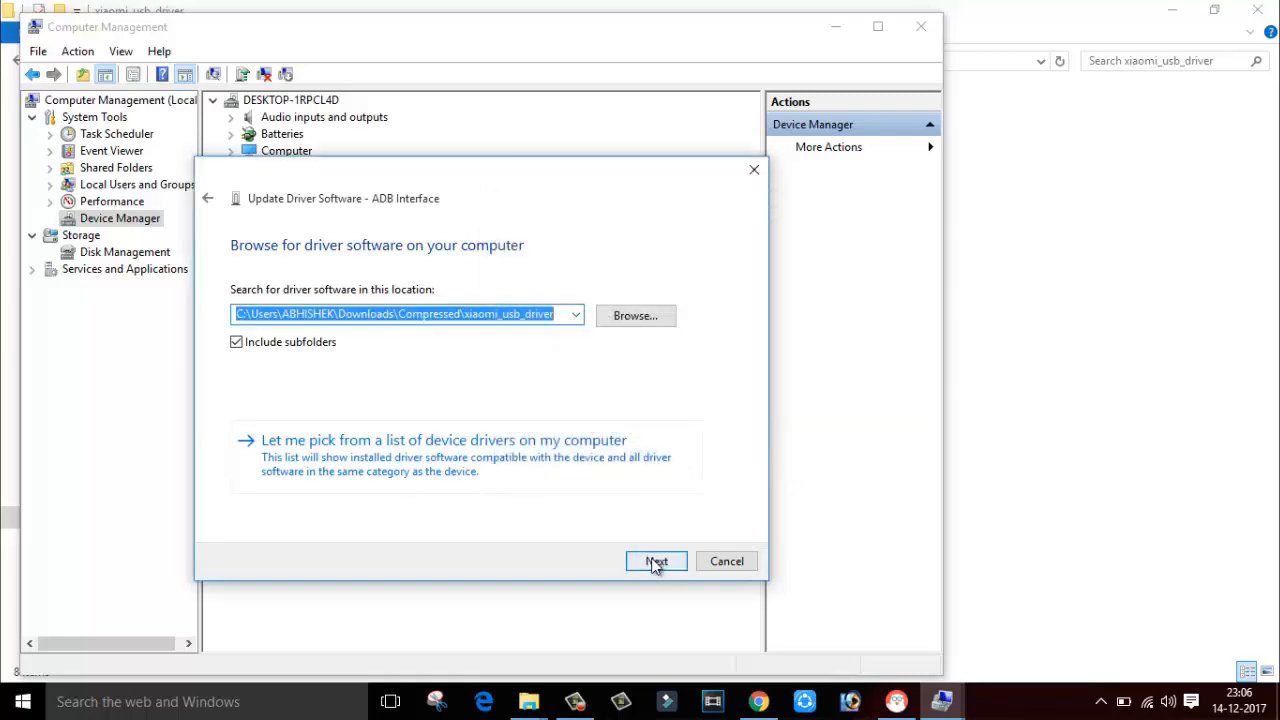
pyautogui.click(656, 561)
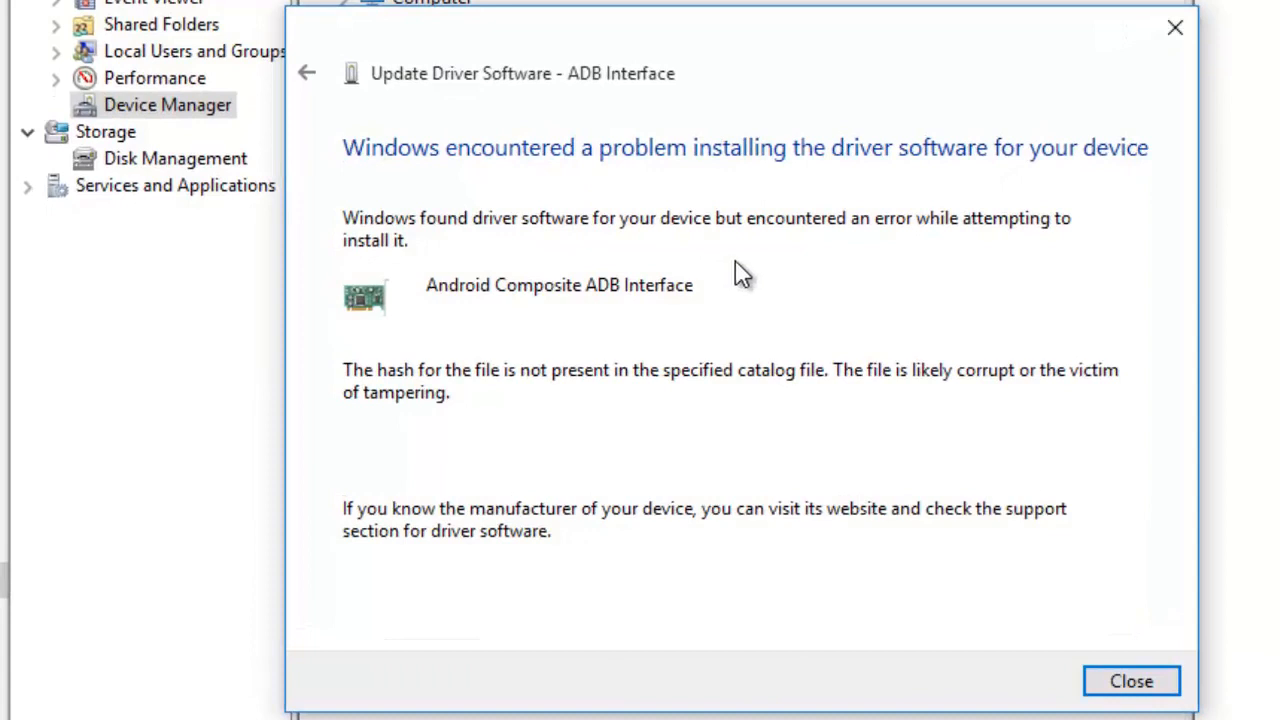
pyautogui.moveTo(1133, 681)
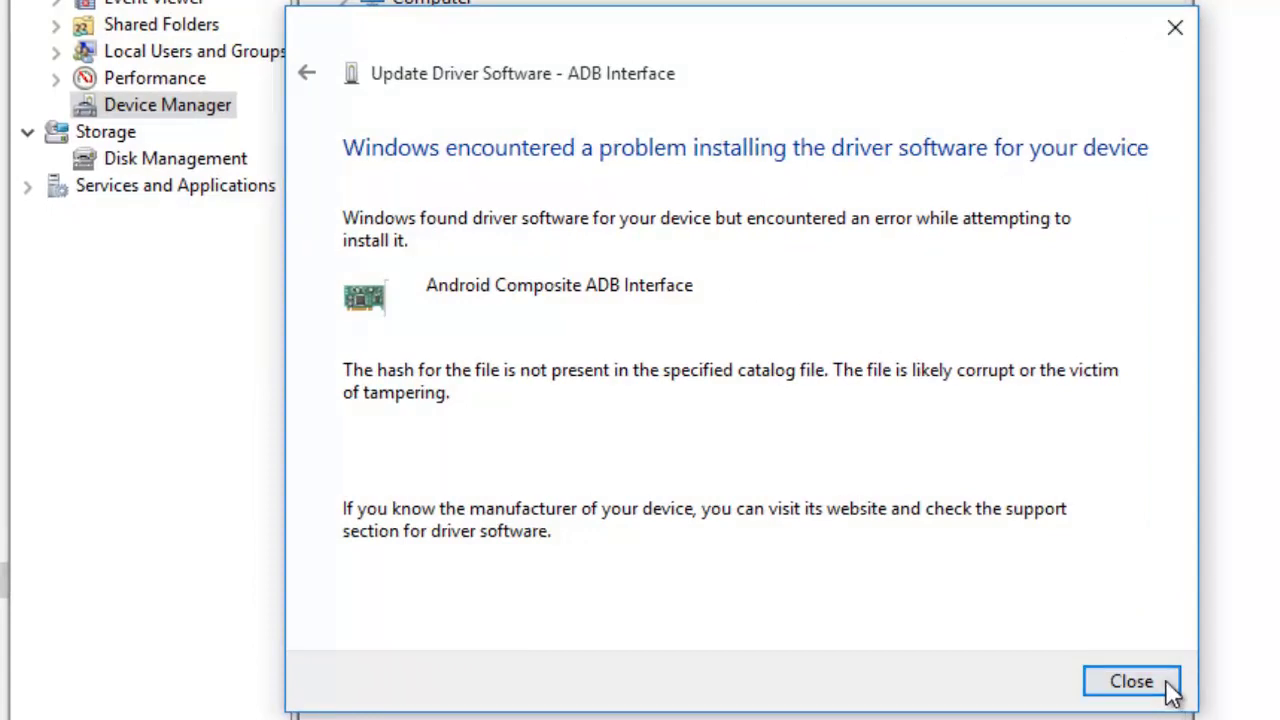
# Close the 'hash missing from catalog' driver installation error
pyautogui.click(1133, 682)
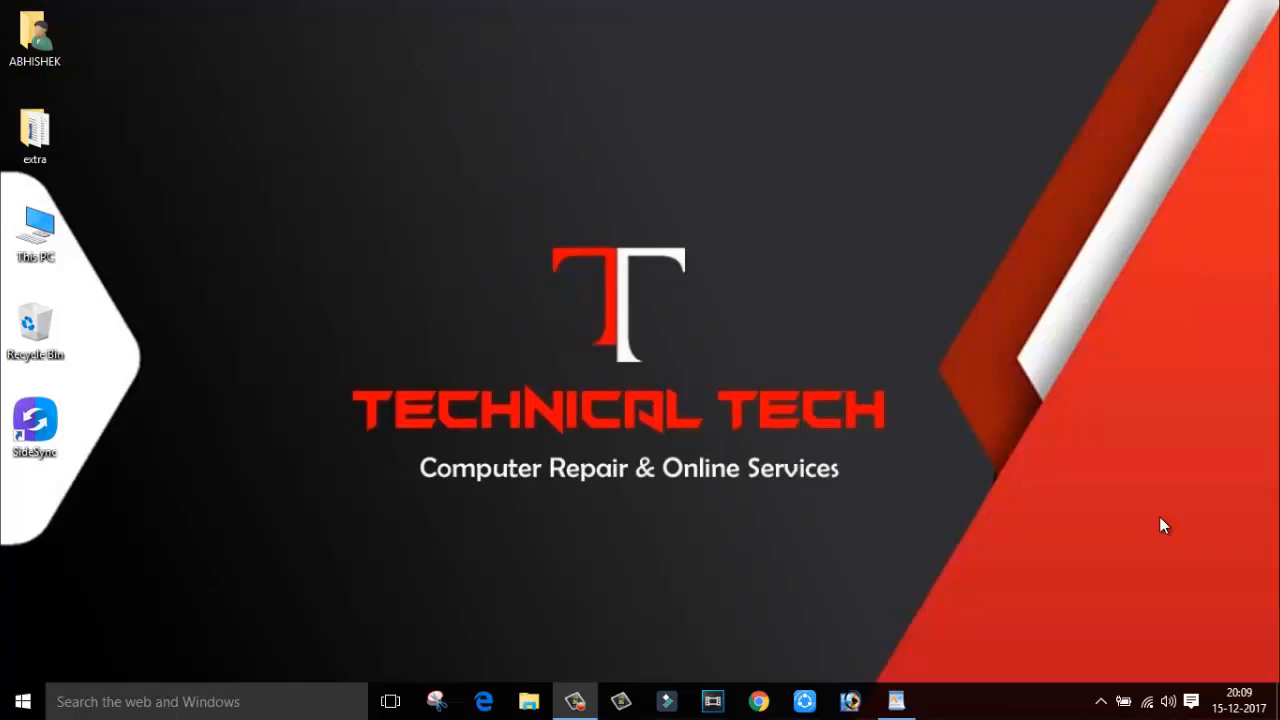
pyautogui.moveTo(1154, 524)
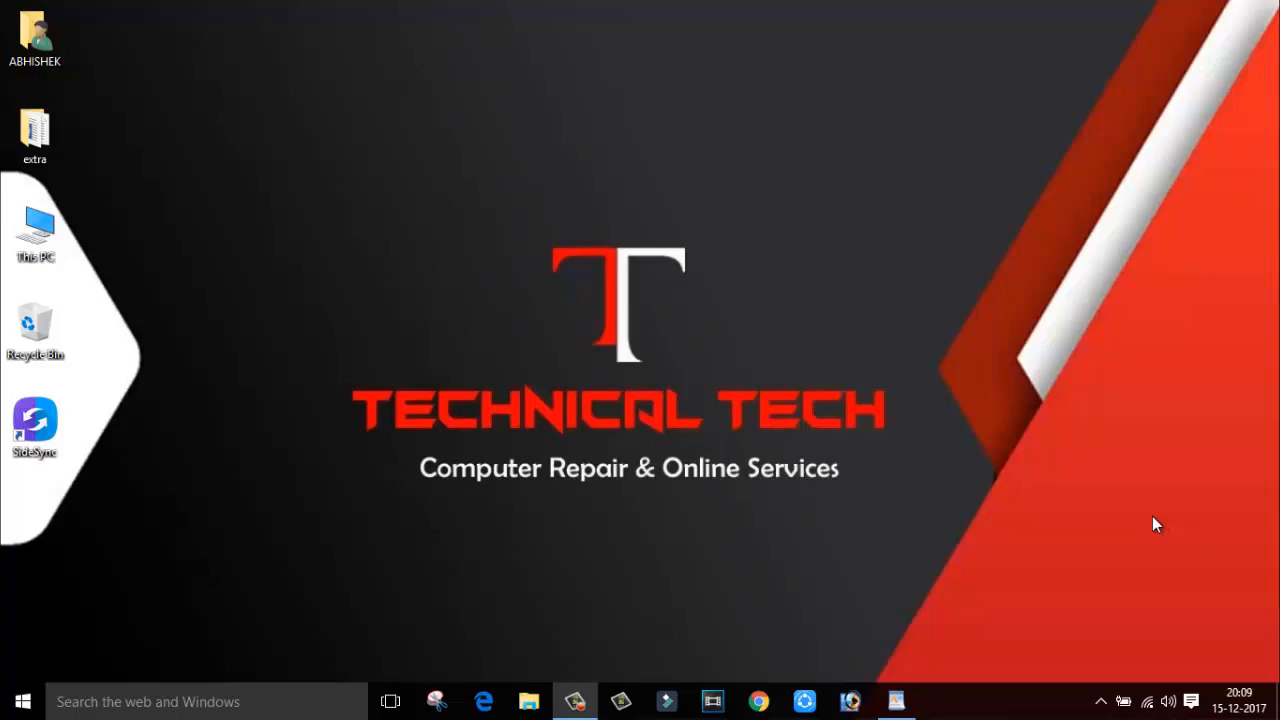
pyautogui.moveTo(90, 660)
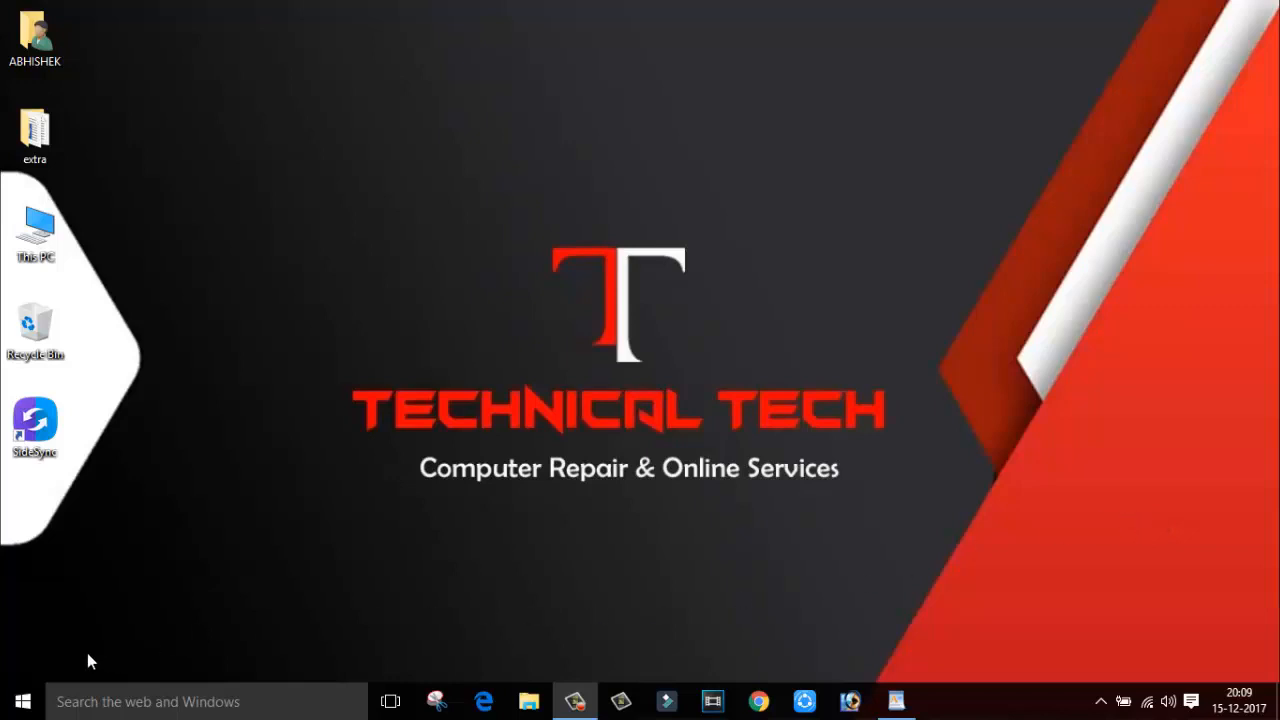
# Search Start for 'cm' and run Command Prompt as administrator
pyautogui.click(22, 698)
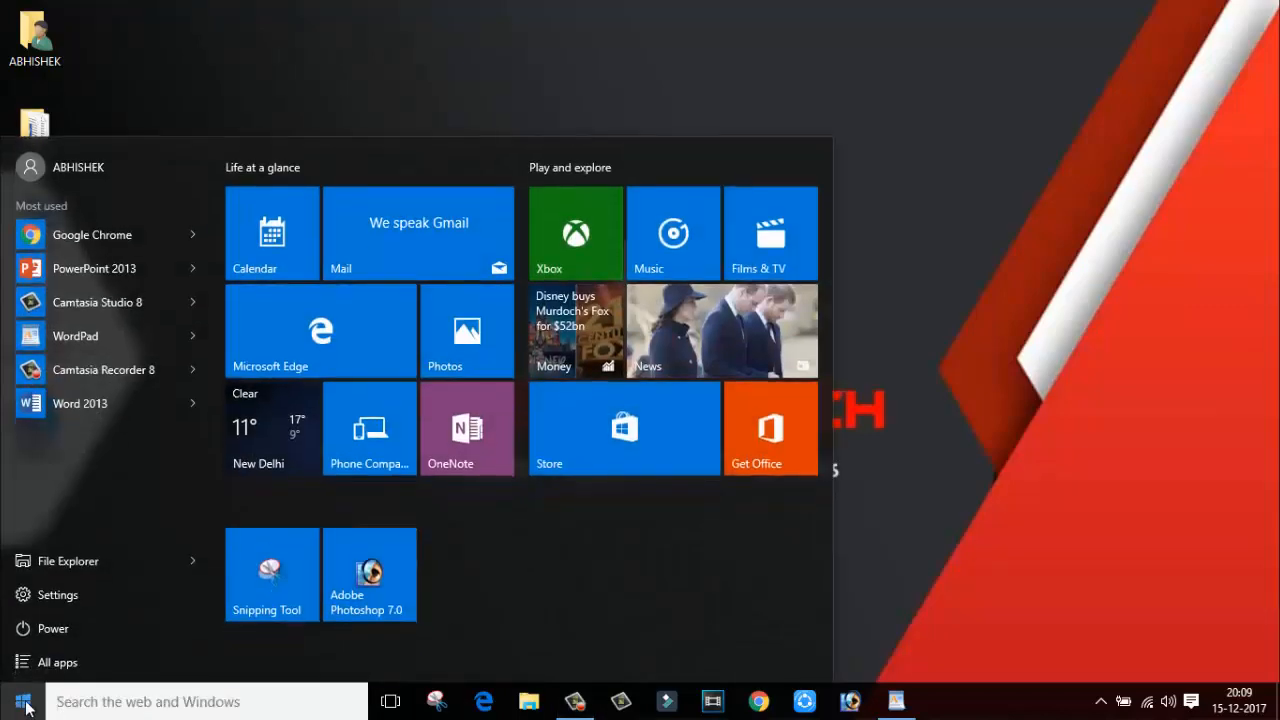
pyautogui.write('cmd')
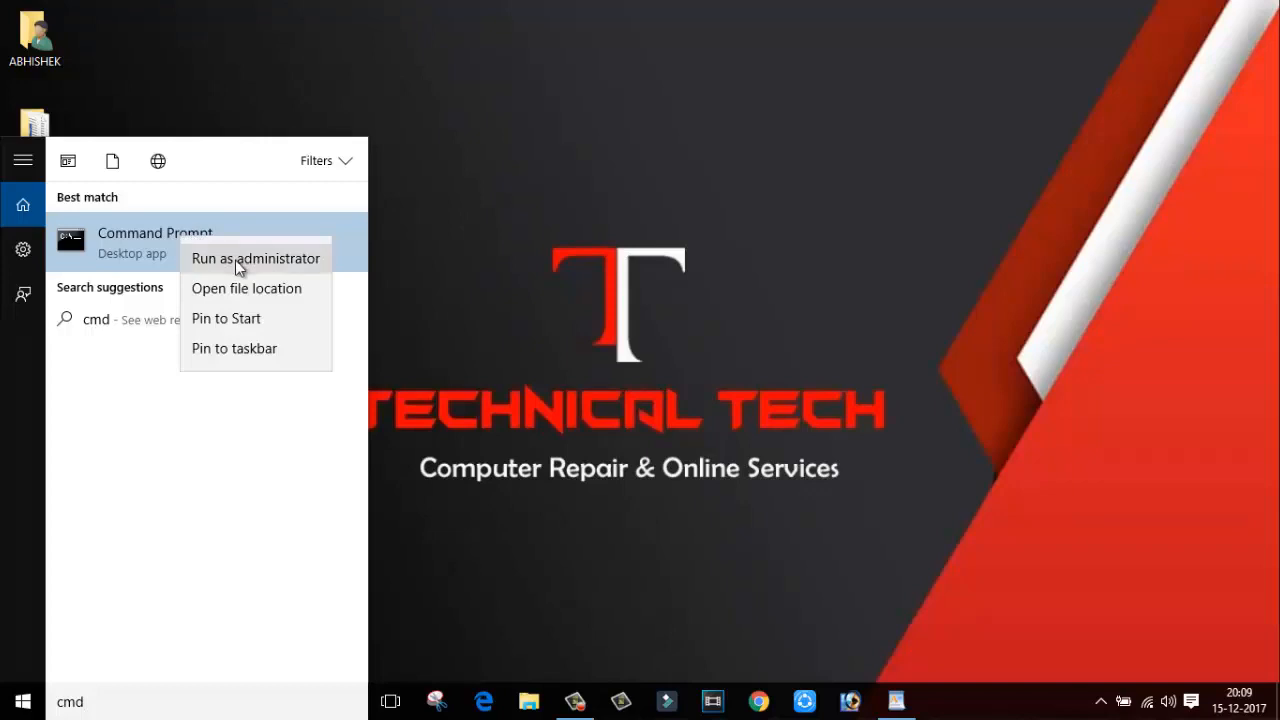
pyautogui.click(254, 258)
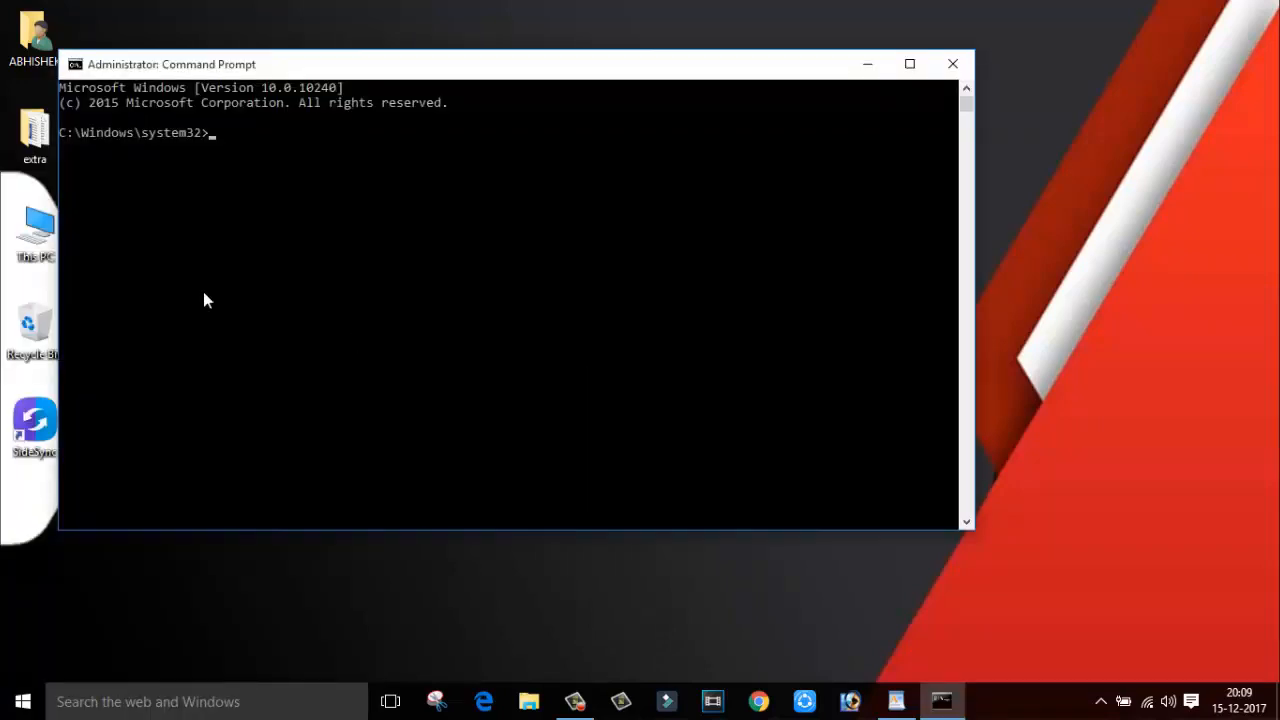
pyautogui.moveTo(868, 488)
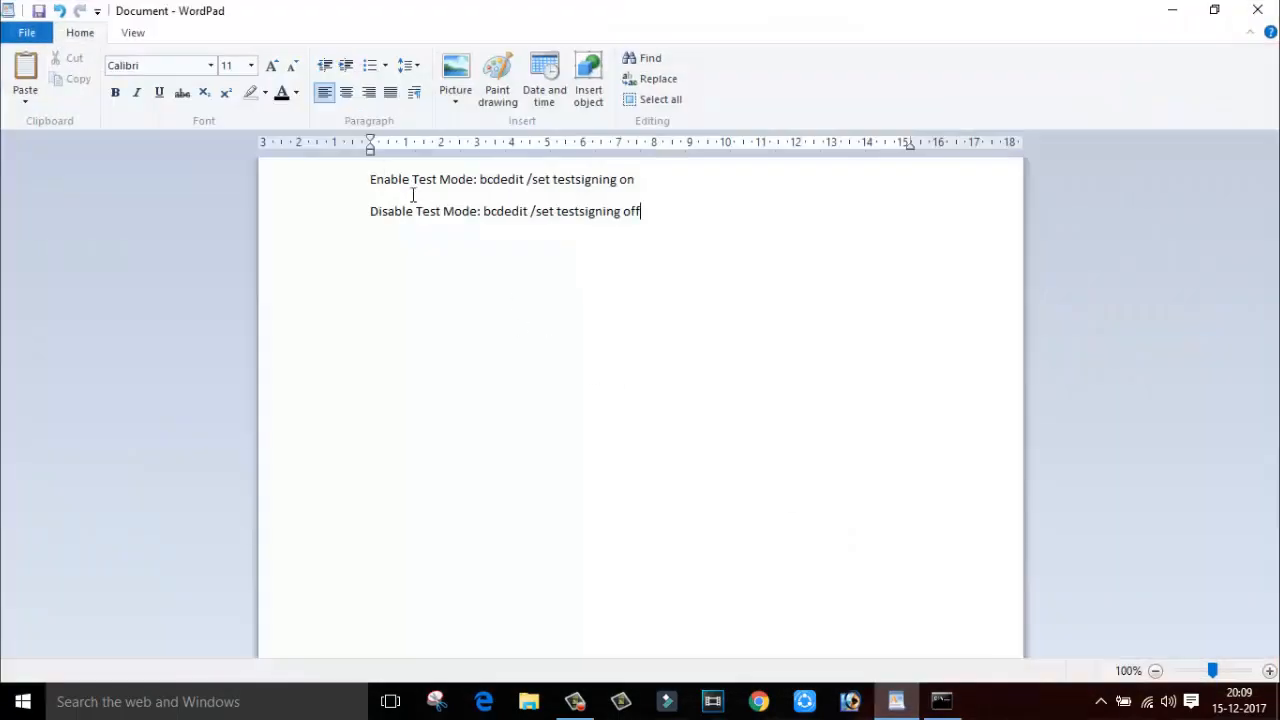
# Copy 'bcdedit /set testsigning on' from WordPad and run it in the admin Command Prompt
pyautogui.moveTo(479, 179); pyautogui.dragTo(633, 179)
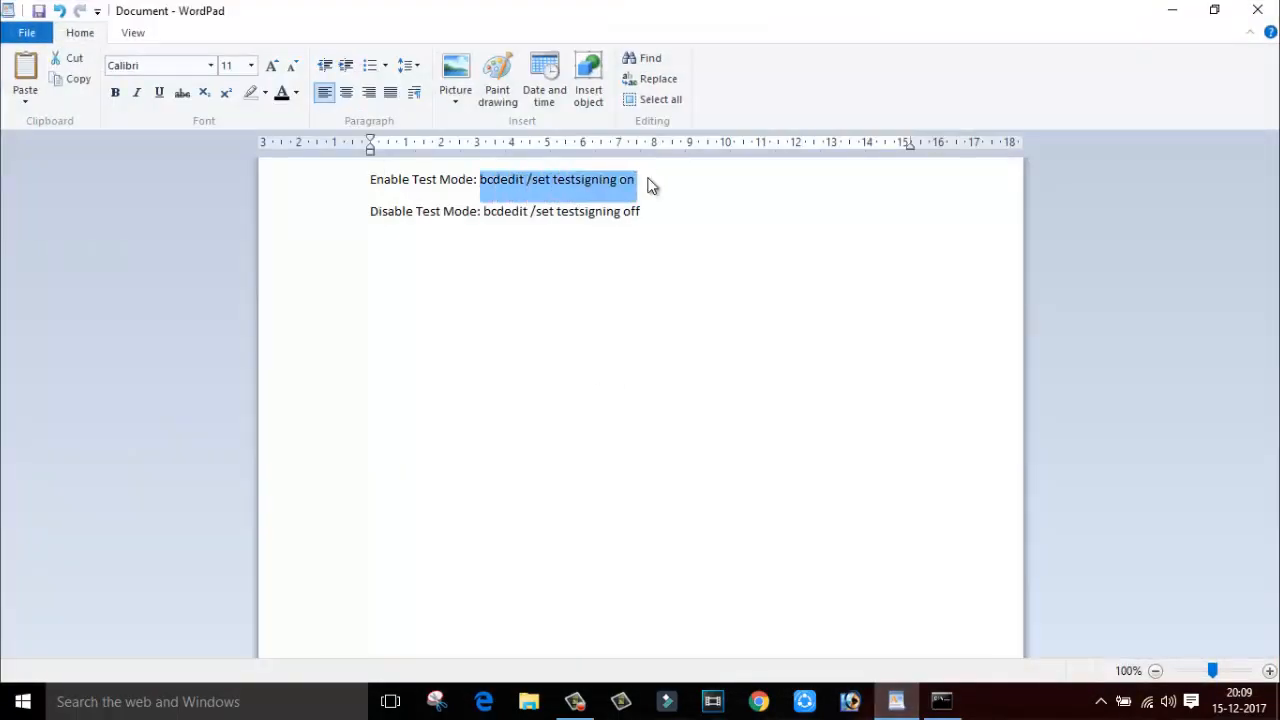
pyautogui.moveTo(822, 409)
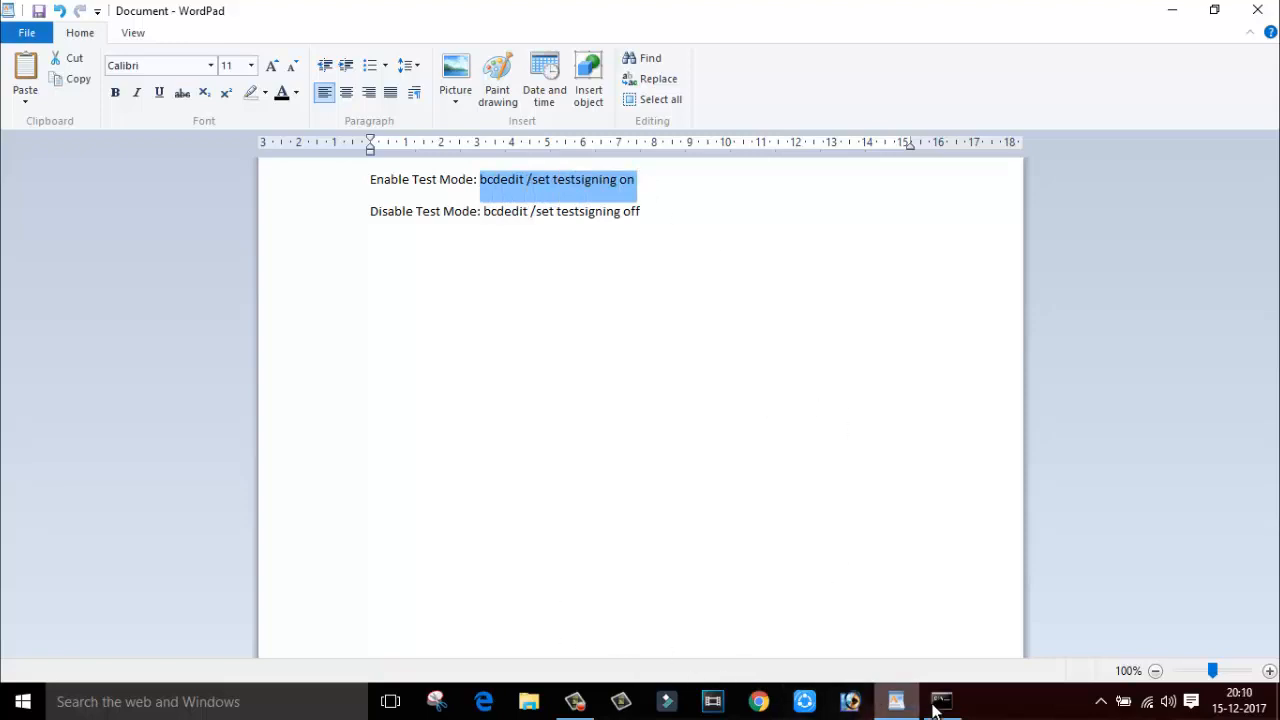
pyautogui.click(952, 701)
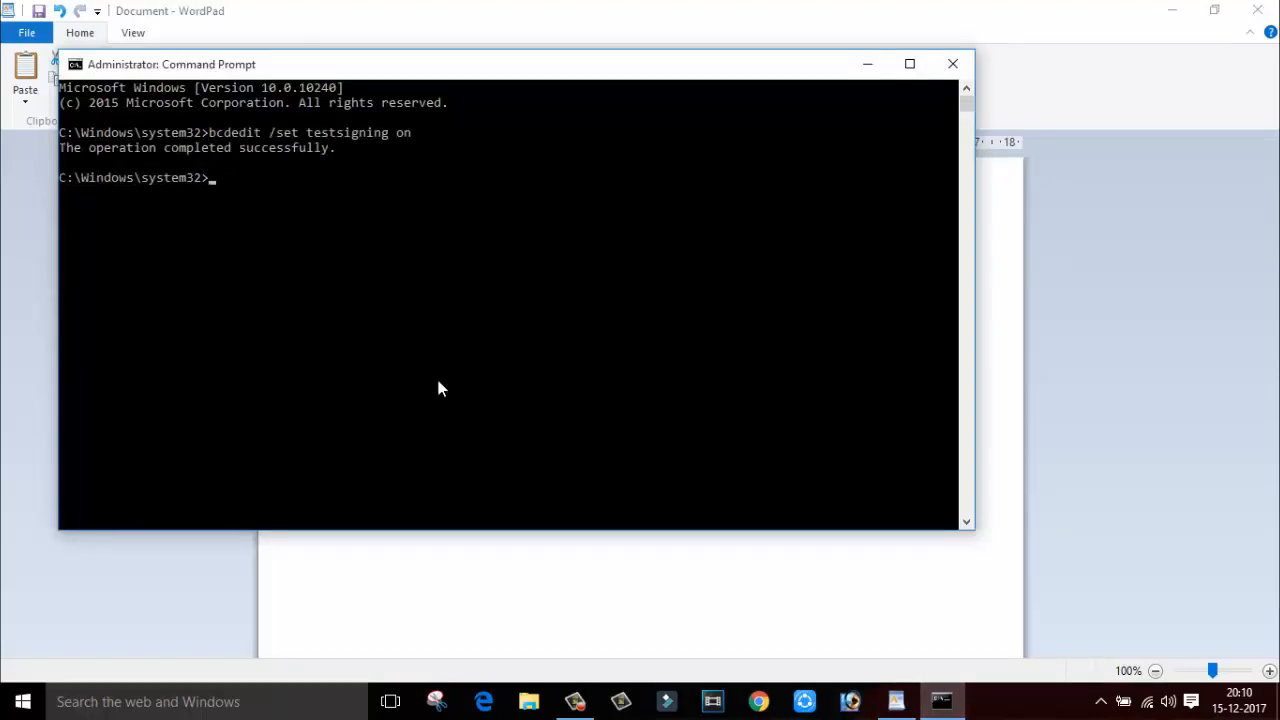
pyautogui.moveTo(263, 168)
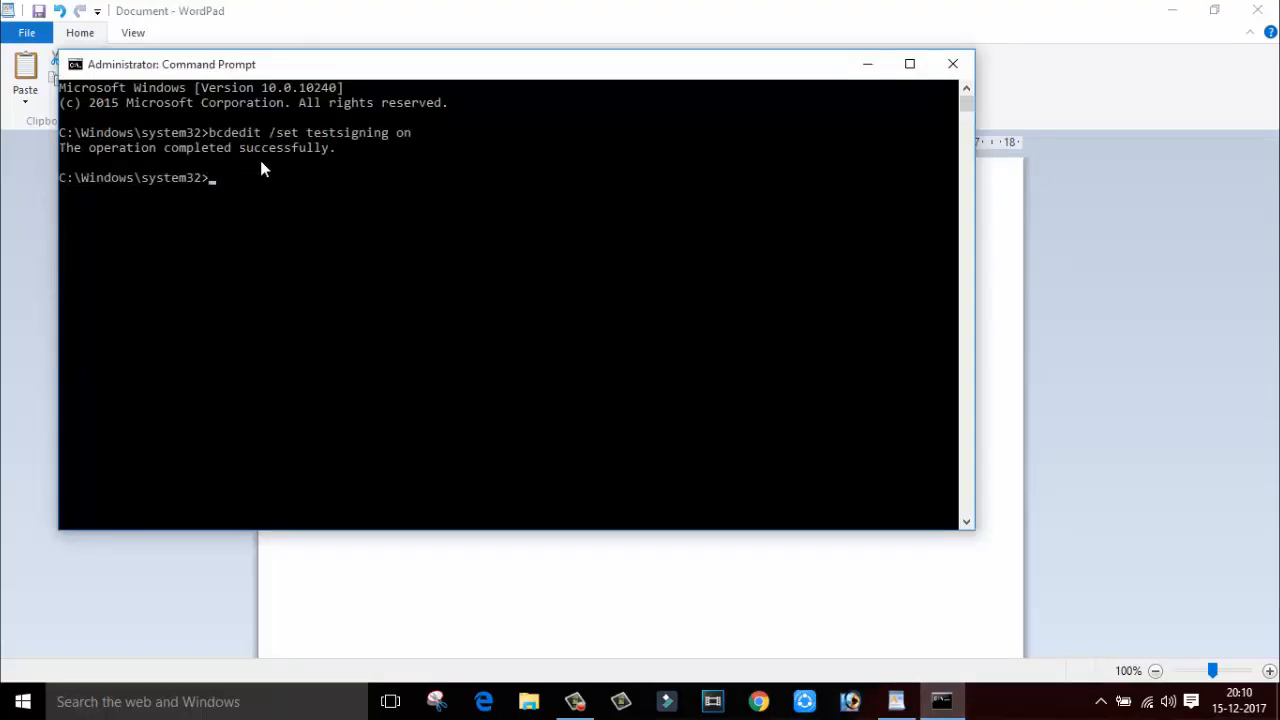
pyautogui.moveTo(365, 170)
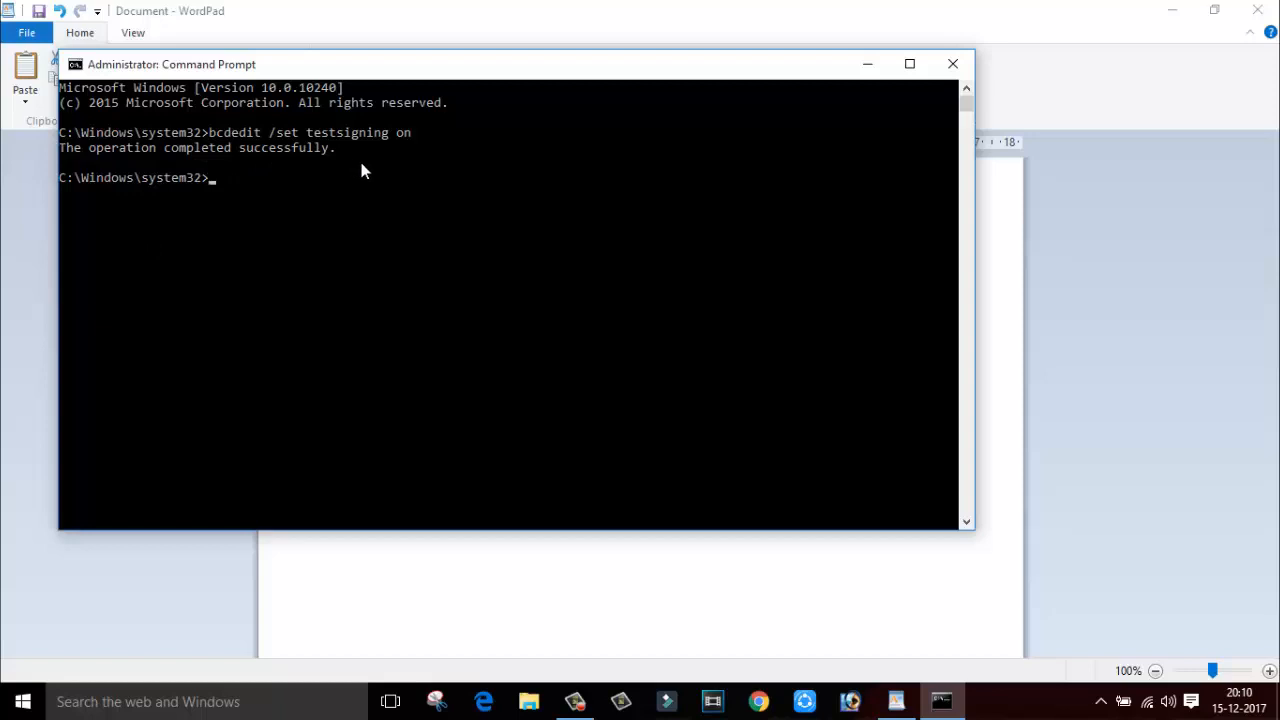
pyautogui.moveTo(951, 63)
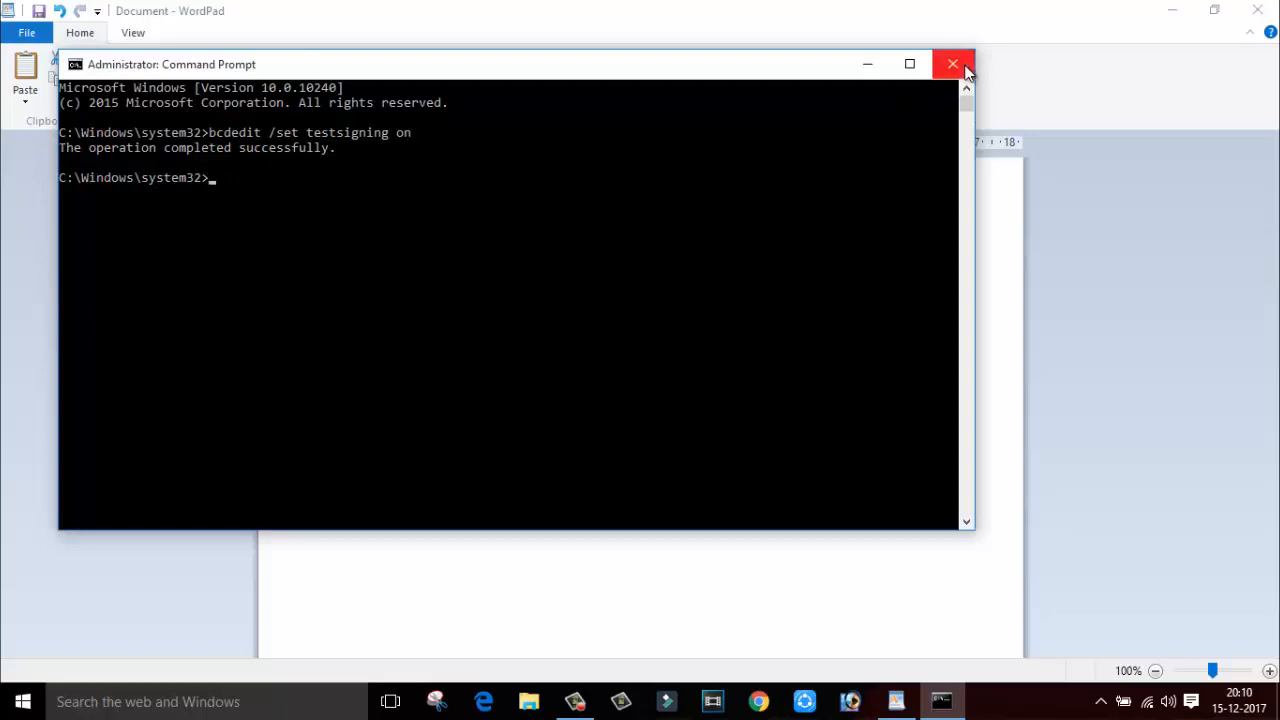
# Close Command Prompt and restart Windows so it boots into Test Mode
pyautogui.click(950, 63)
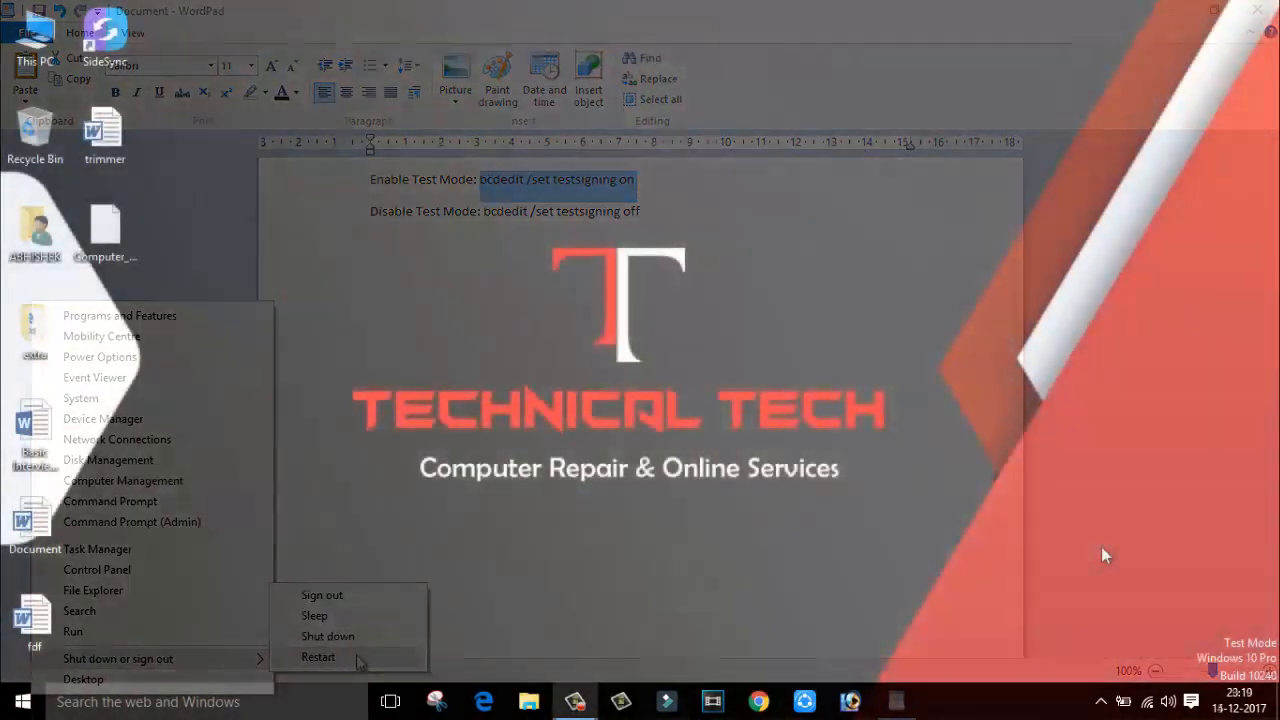
pyautogui.click(318, 657)
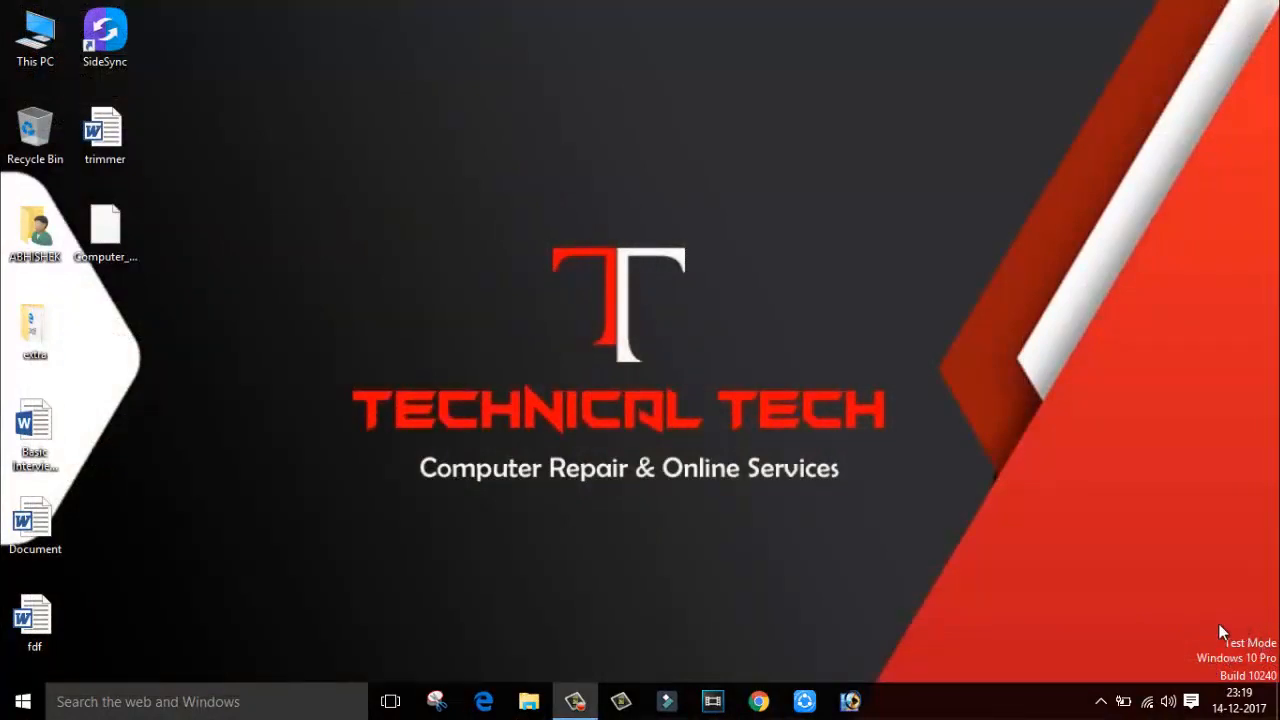
pyautogui.moveTo(405, 349)
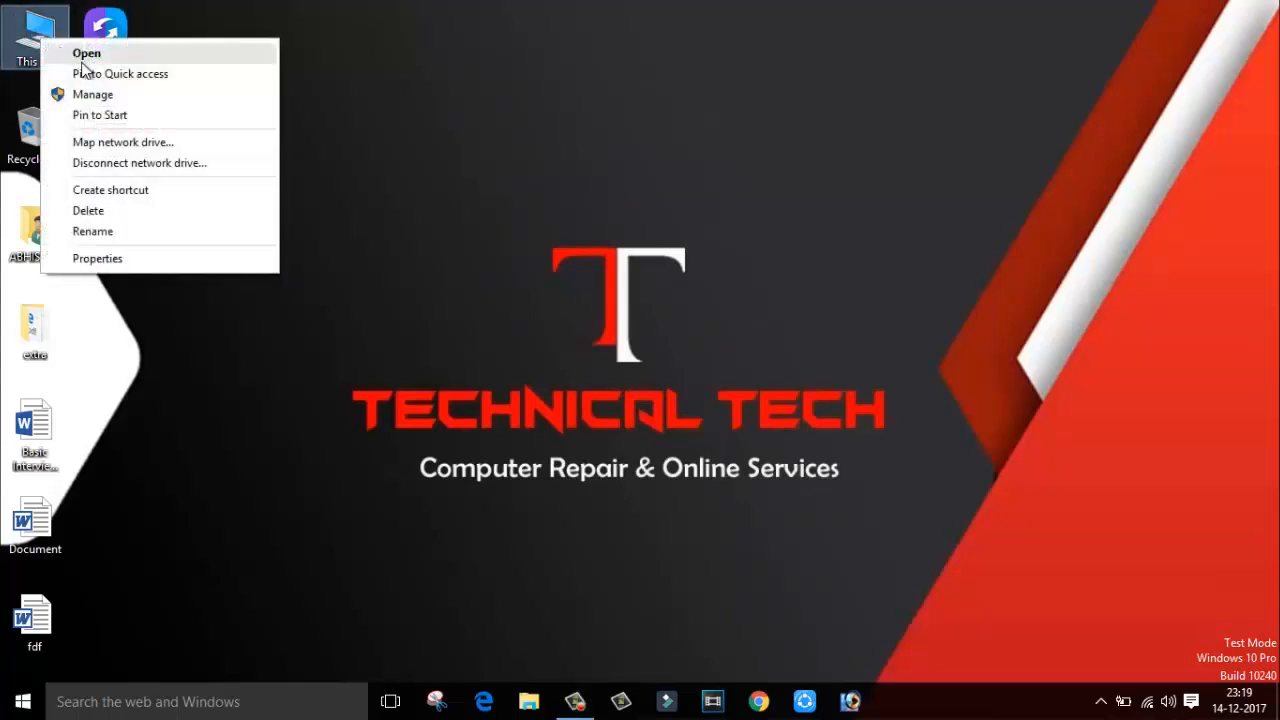
# Reopen Computer Management's Device Manager and start Update Driver Software for ADB Interface
pyautogui.click(92, 94)
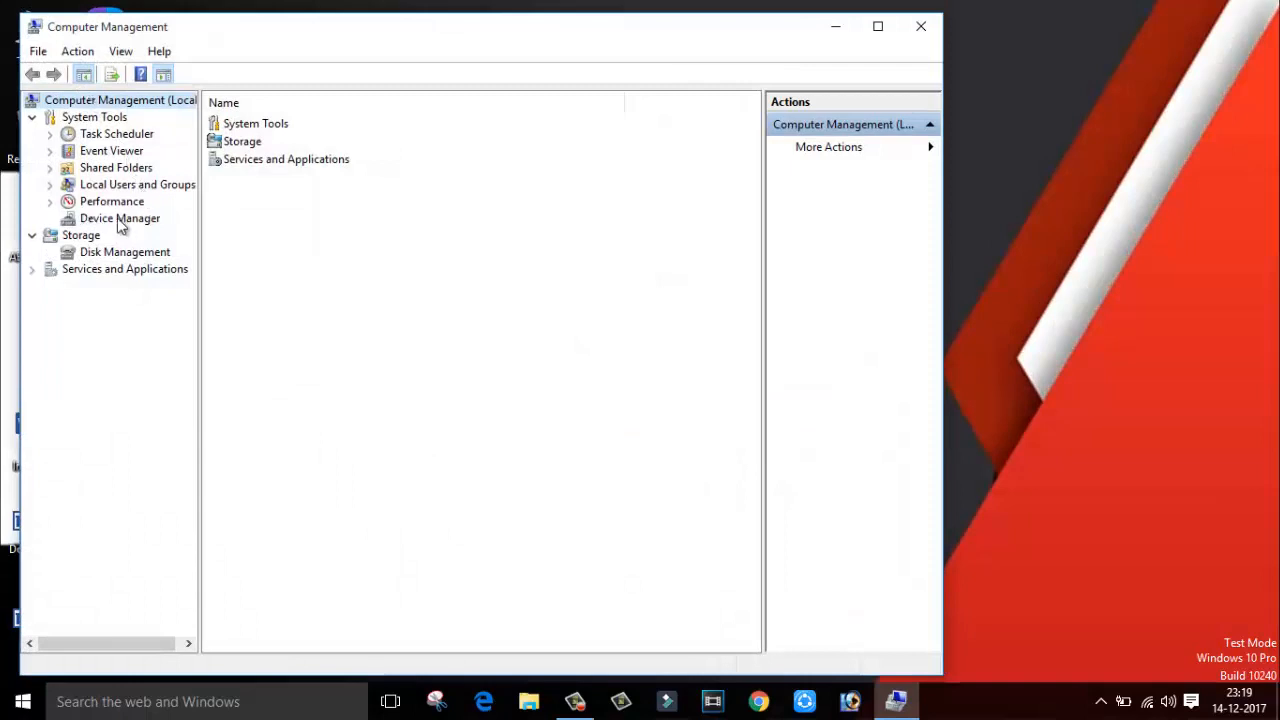
pyautogui.click(120, 218)
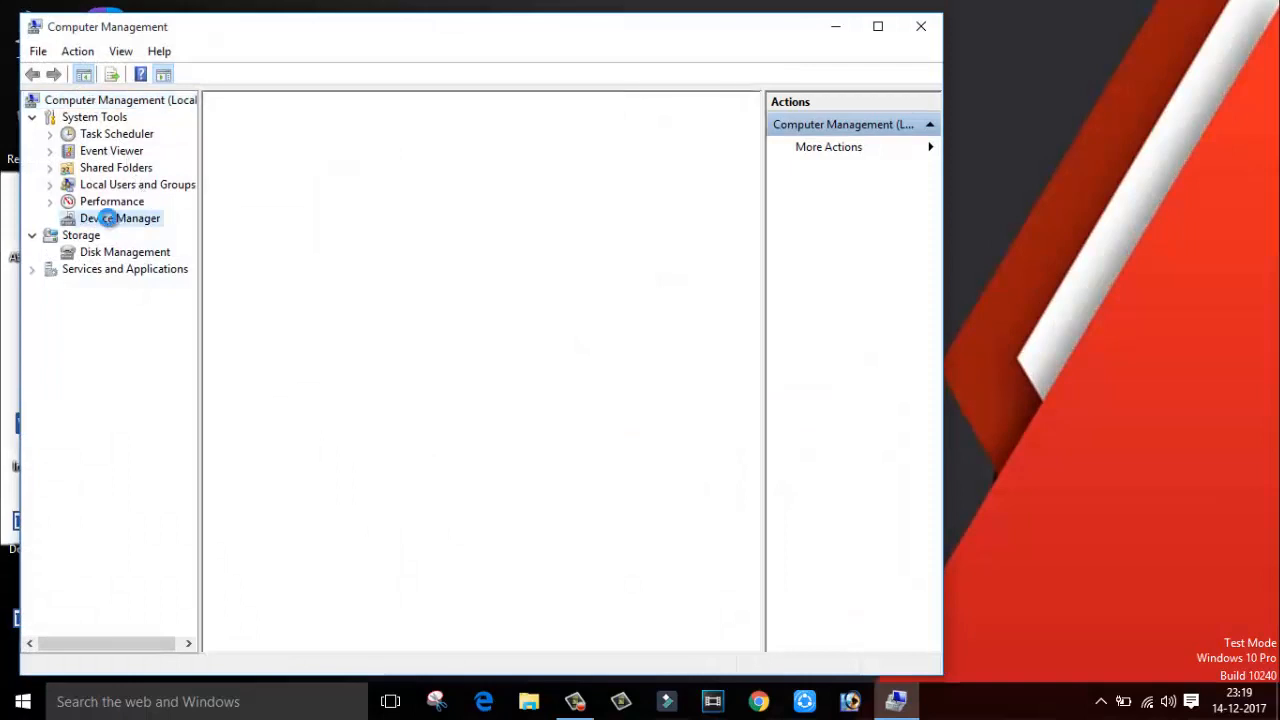
pyautogui.click(119, 218)
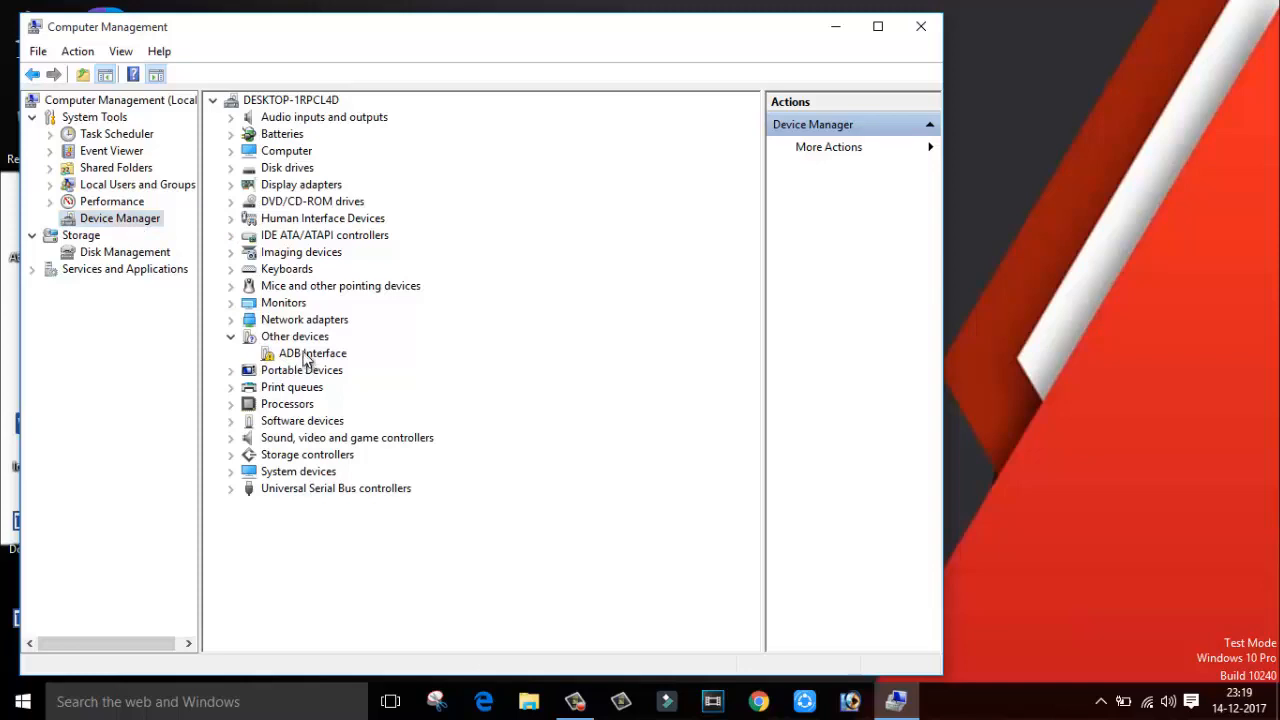
pyautogui.click(313, 353)
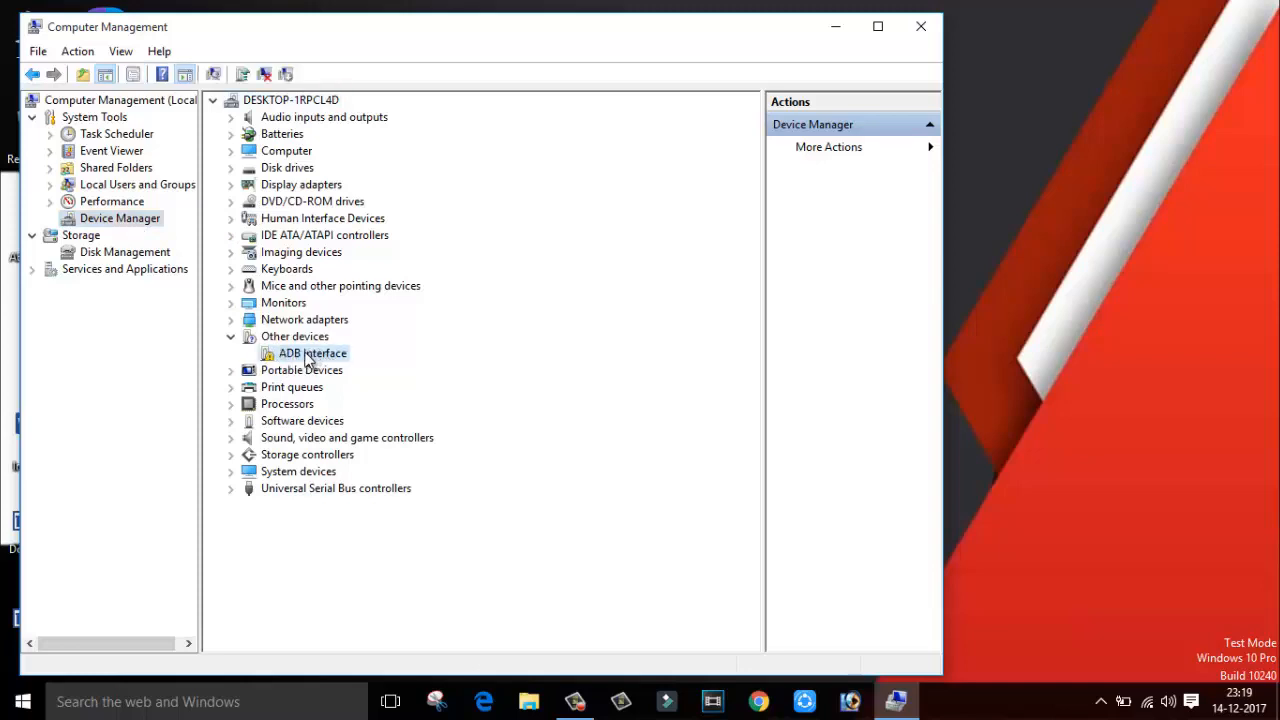
pyautogui.rightClick(312, 353)
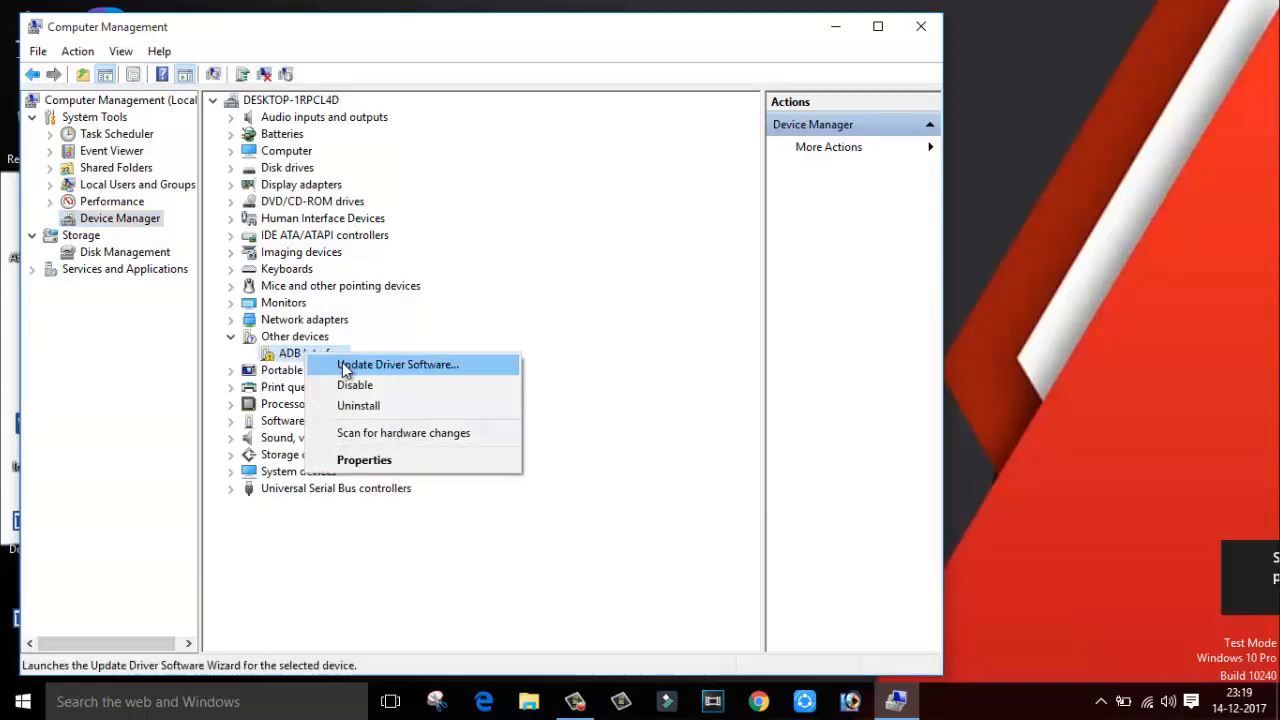
pyautogui.click(397, 364)
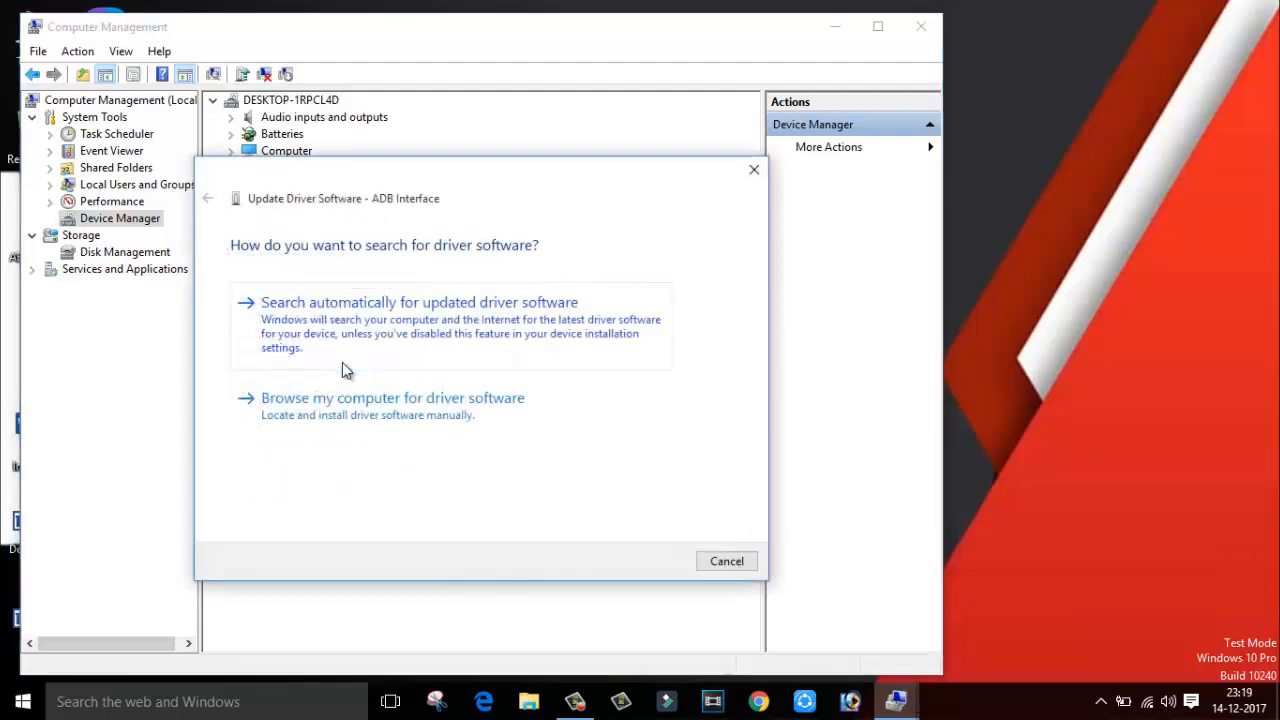
# Browse to Downloads\Compressed\xiaomi_usb_driver as the driver source and begin installing
pyautogui.click(392, 398)
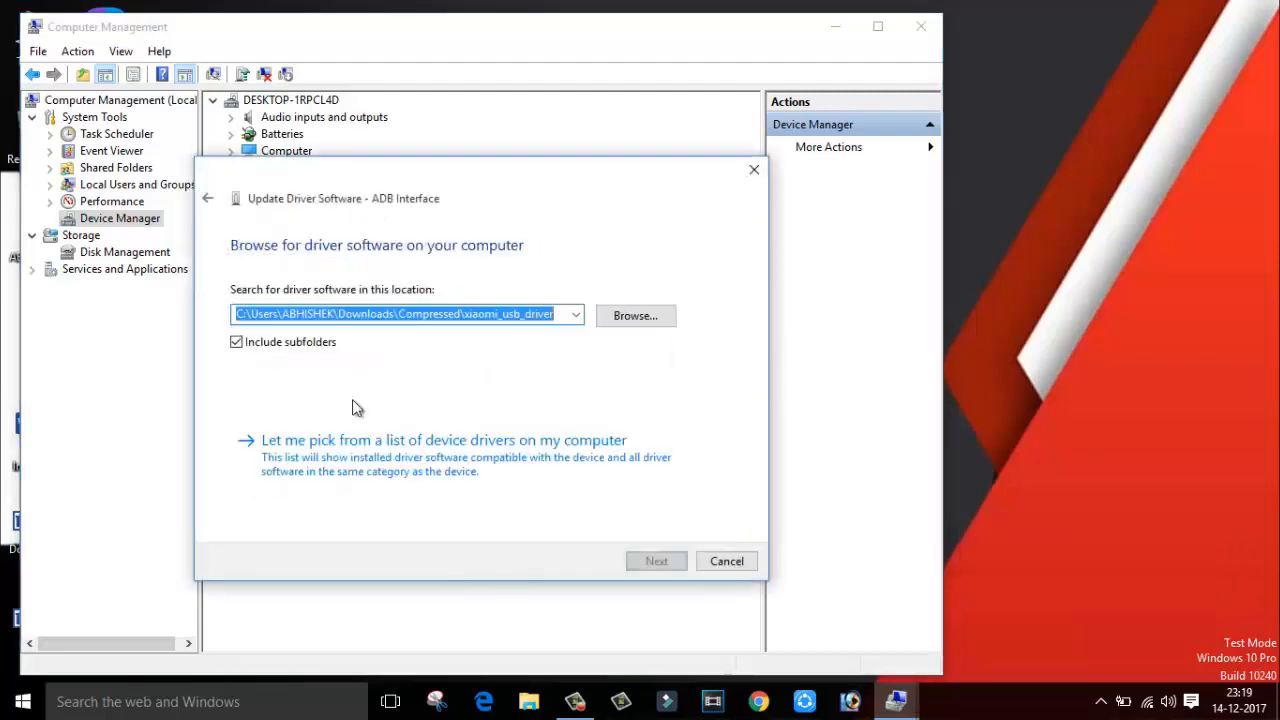
pyautogui.click(444, 440)
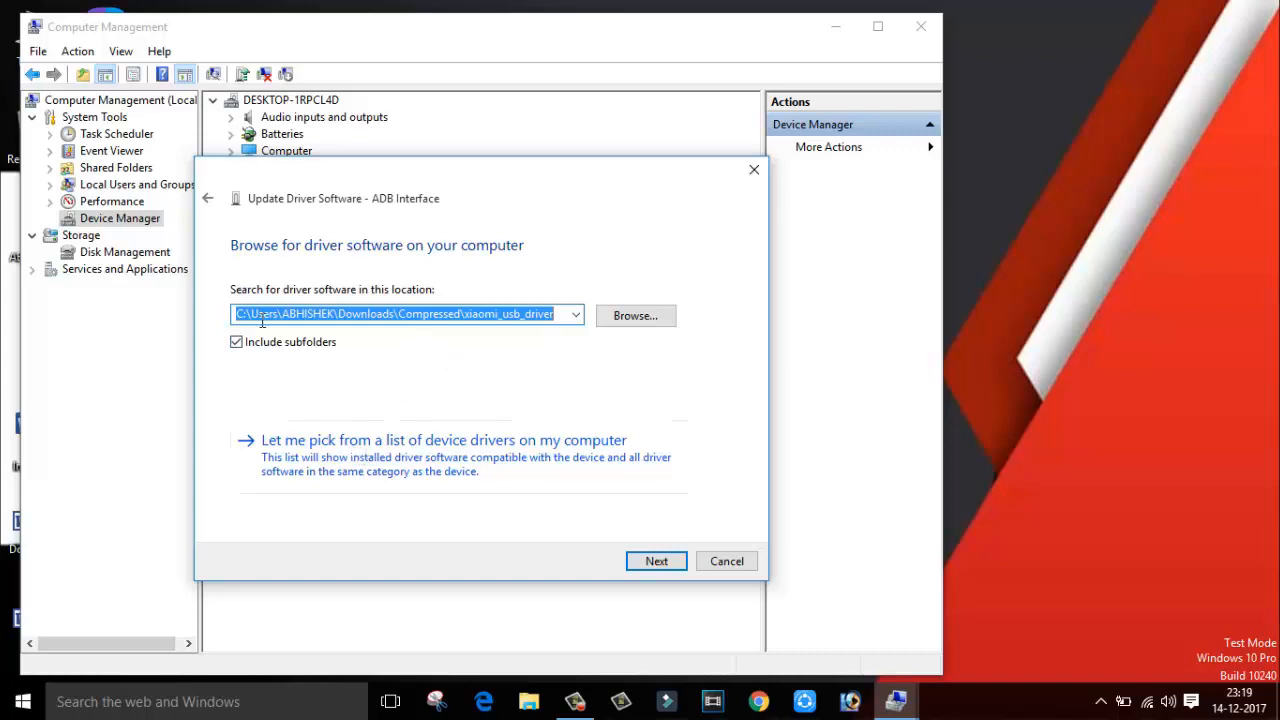
pyautogui.click(635, 315)
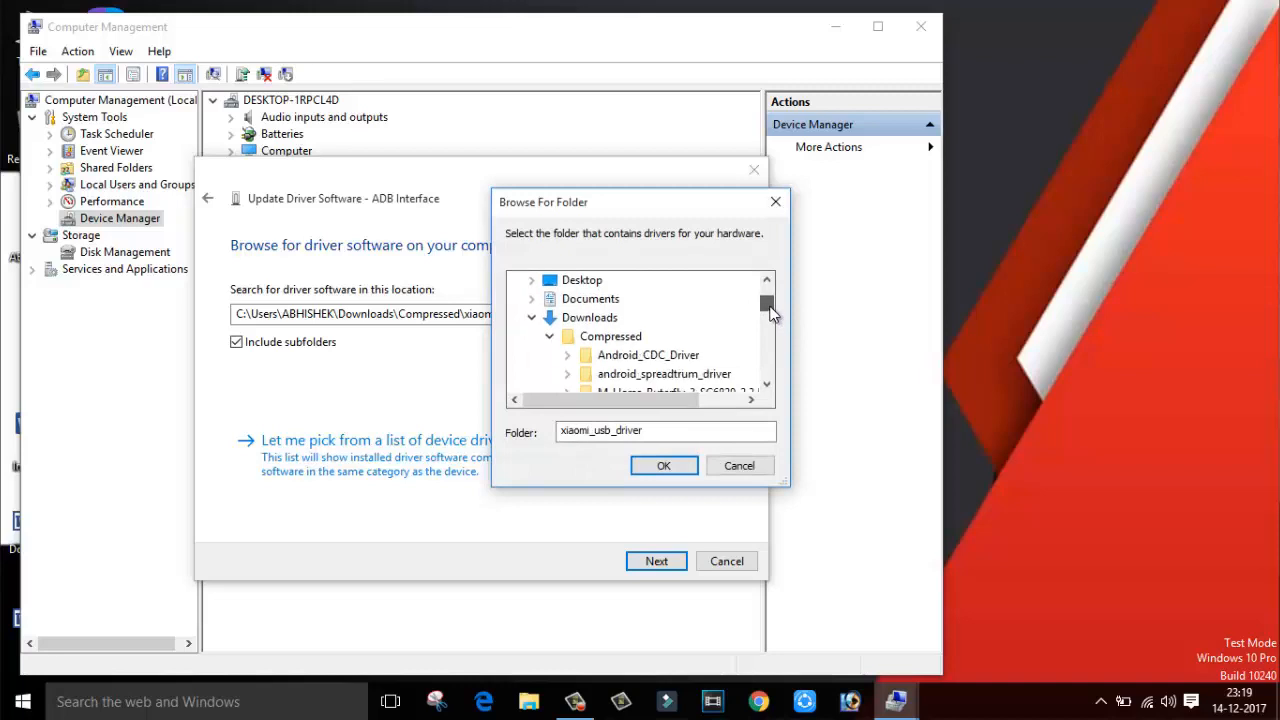
pyautogui.moveTo(620, 343)
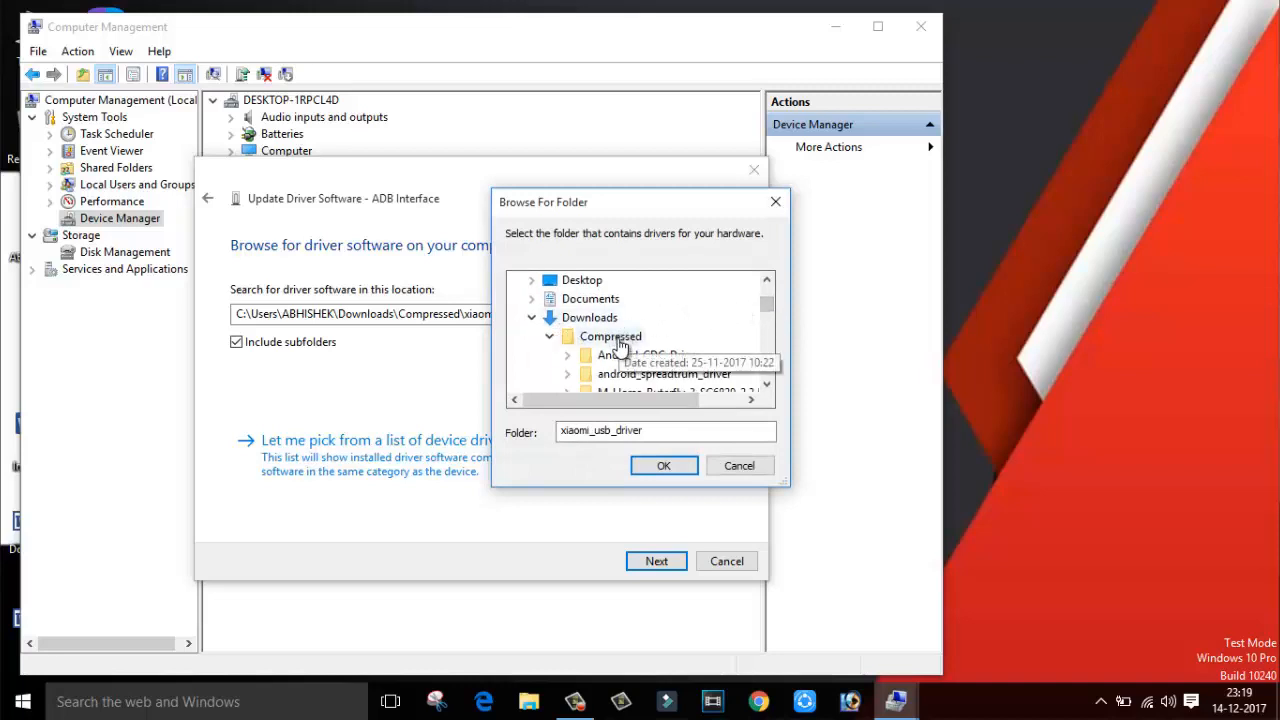
pyautogui.scroll(-3)
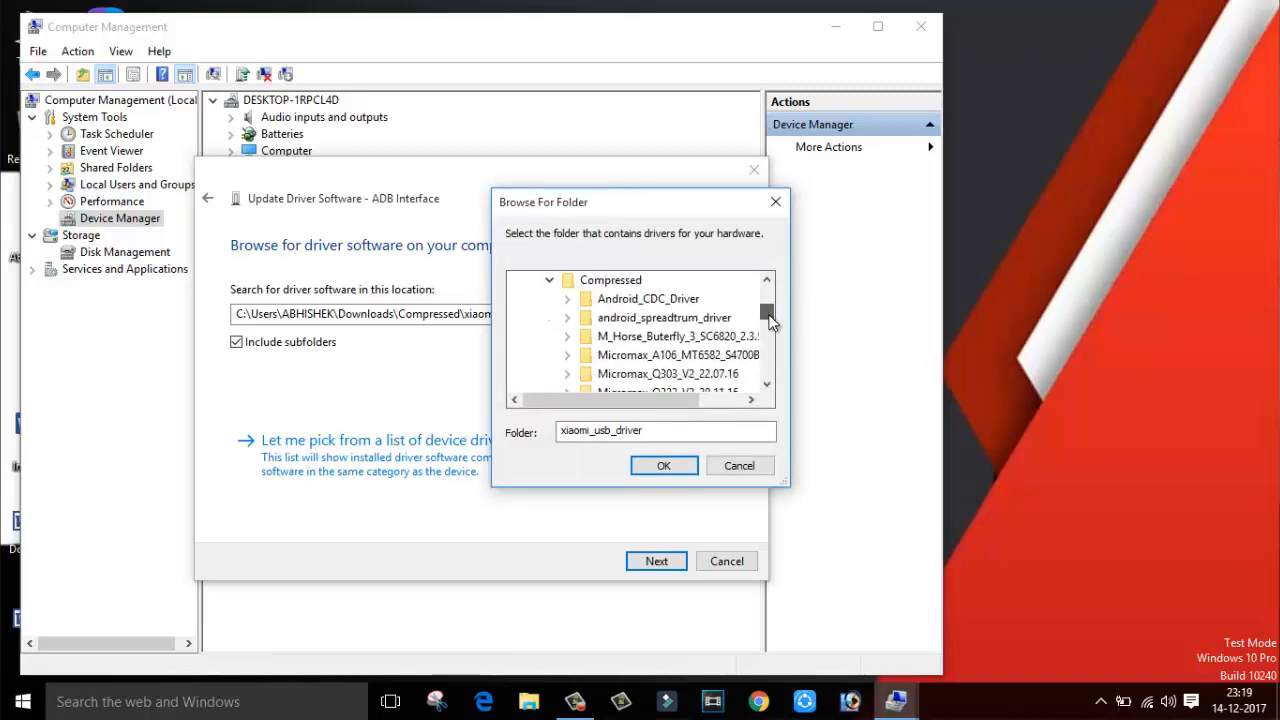
pyautogui.scroll(-3)
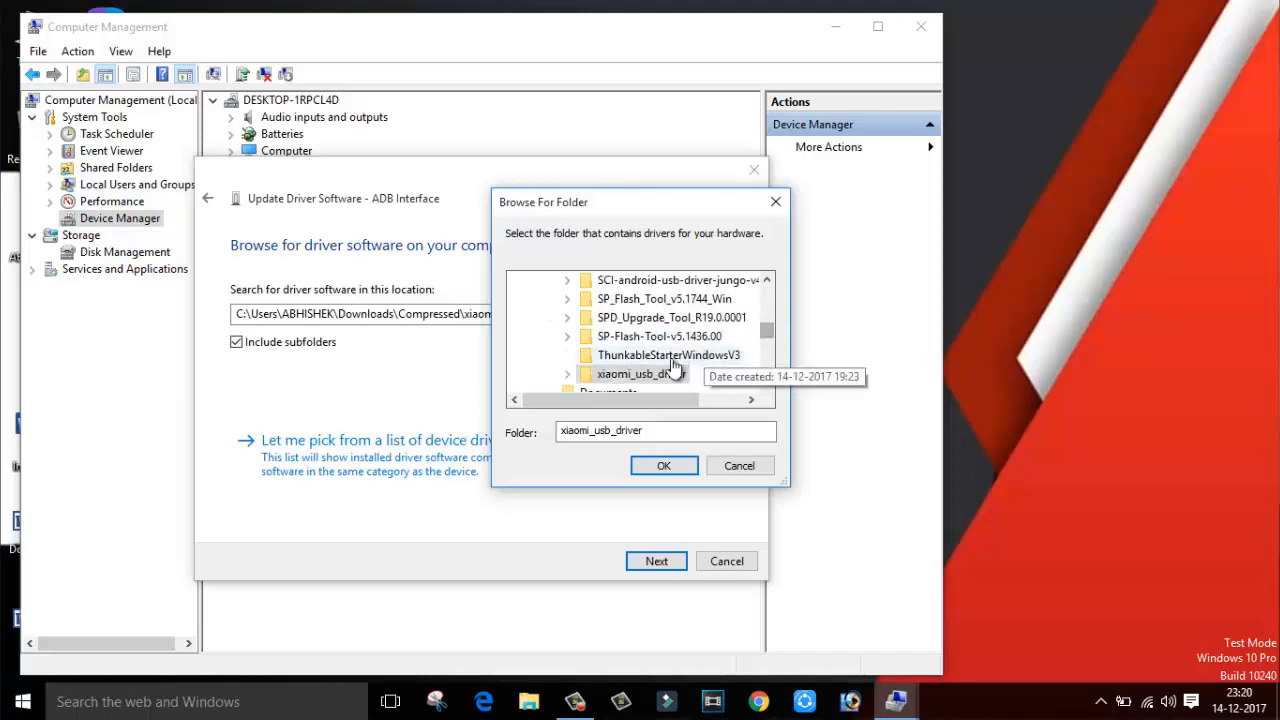
pyautogui.click(567, 374)
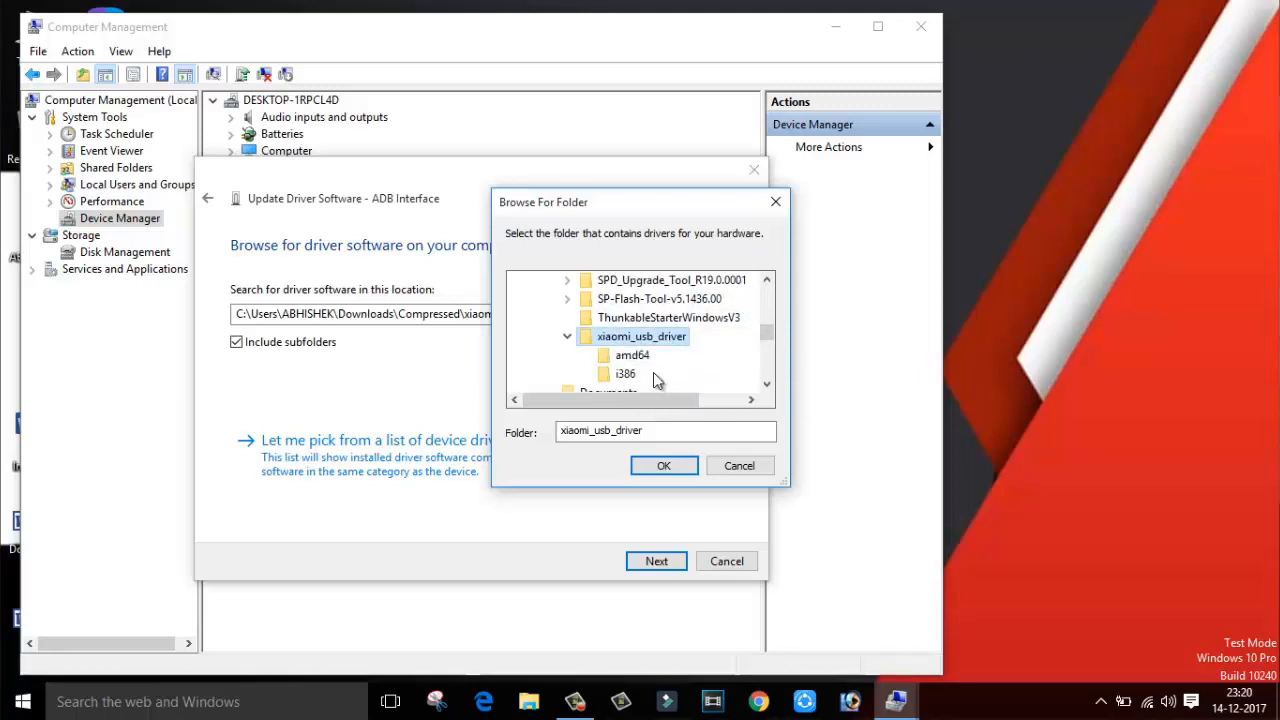
pyautogui.click(664, 465)
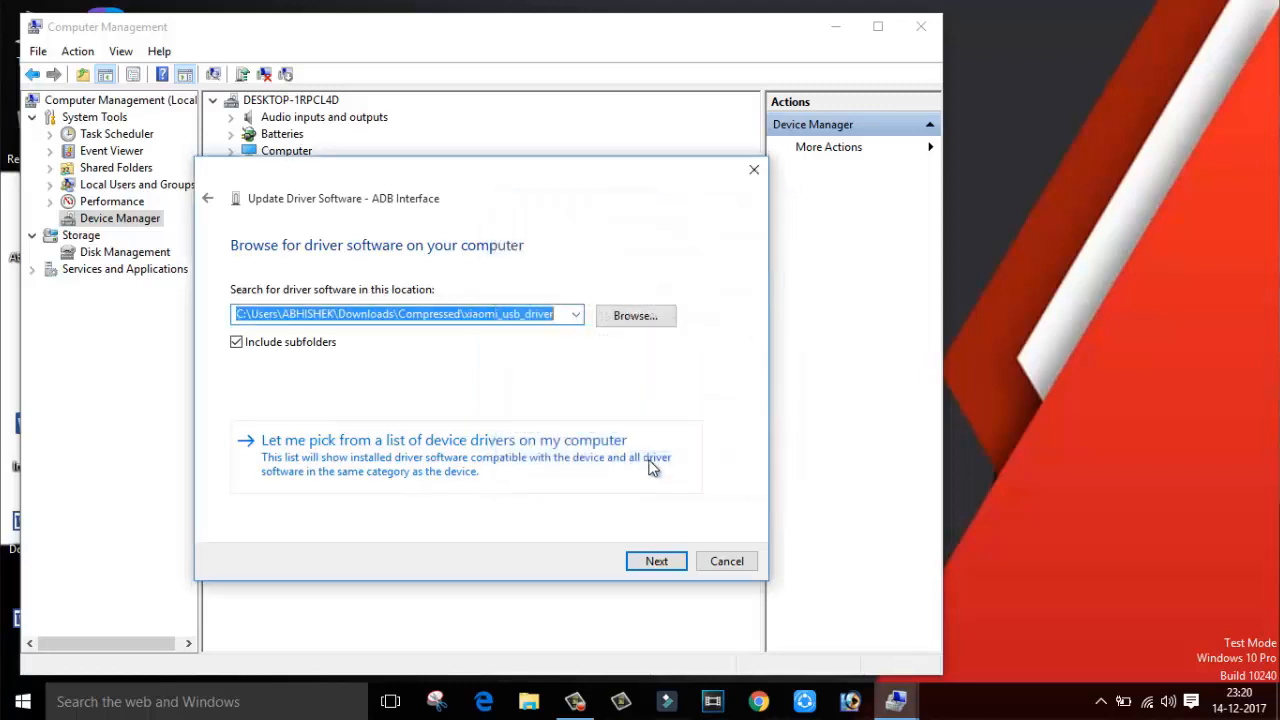
pyautogui.click(656, 561)
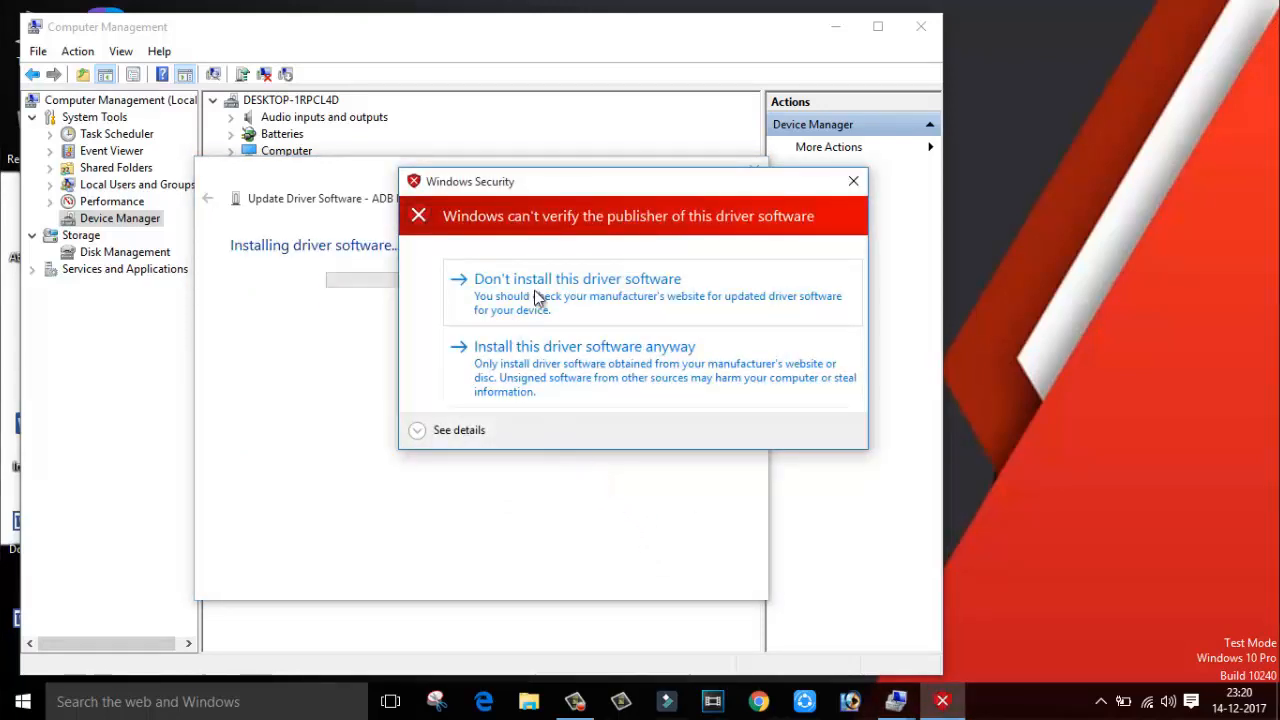
pyautogui.moveTo(590, 363)
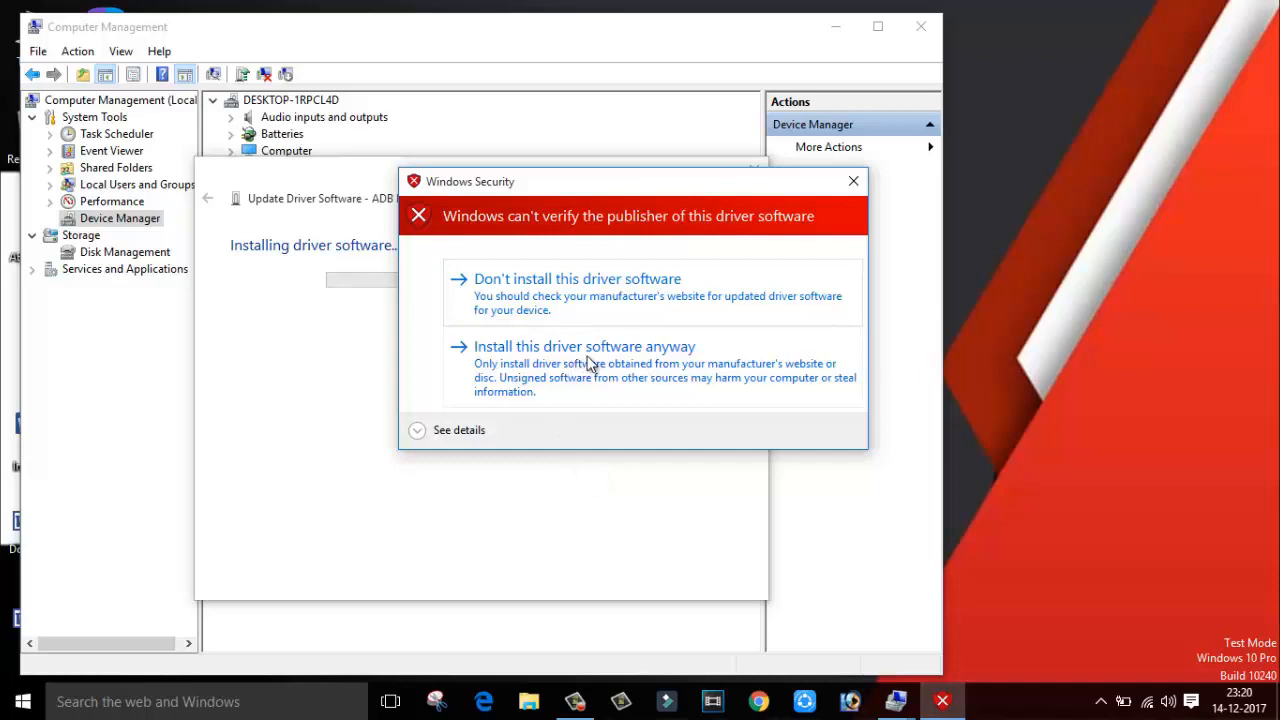
# Choose 'Install this driver software anyway' at the unverified publisher warning
pyautogui.click(584, 346)
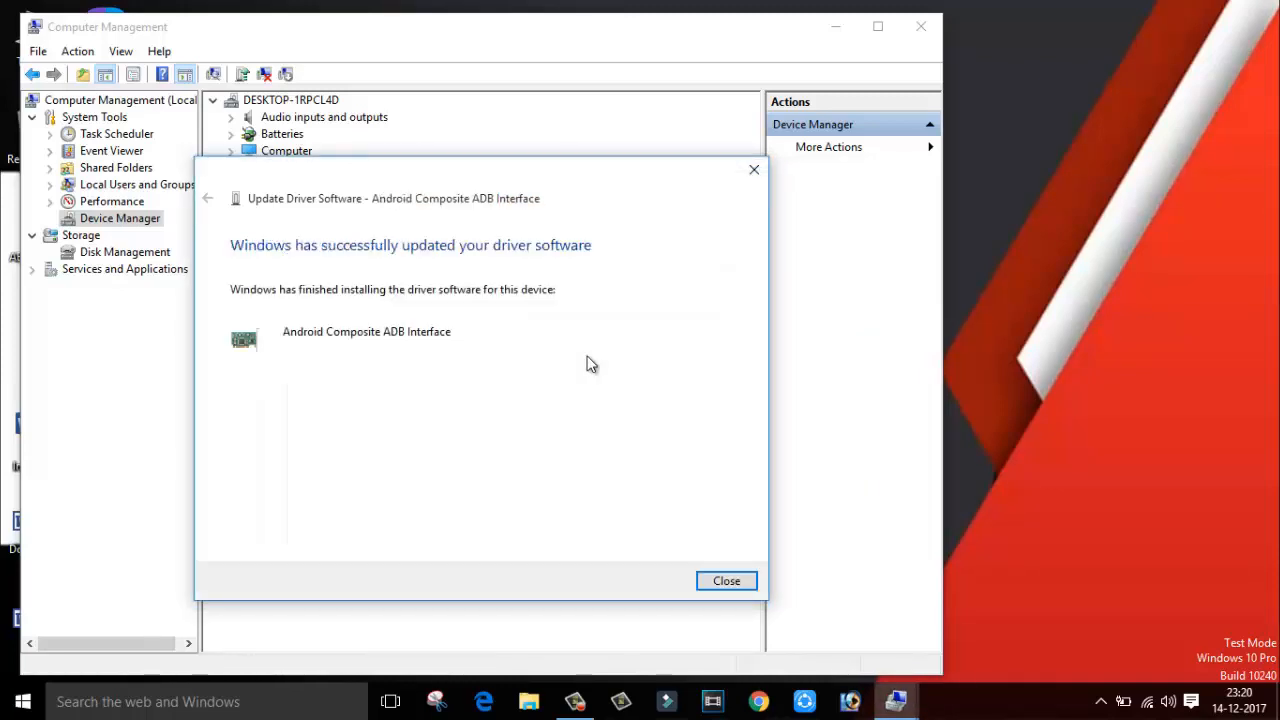
pyautogui.moveTo(238, 304)
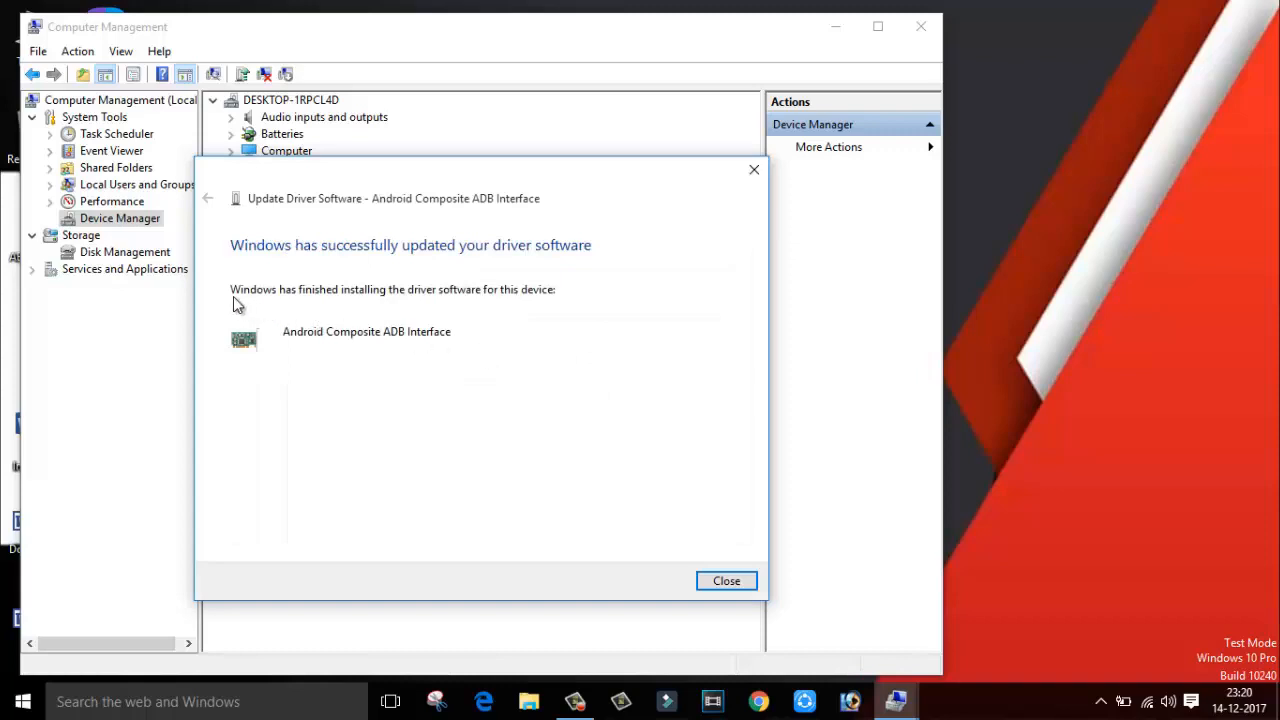
pyautogui.moveTo(423, 305)
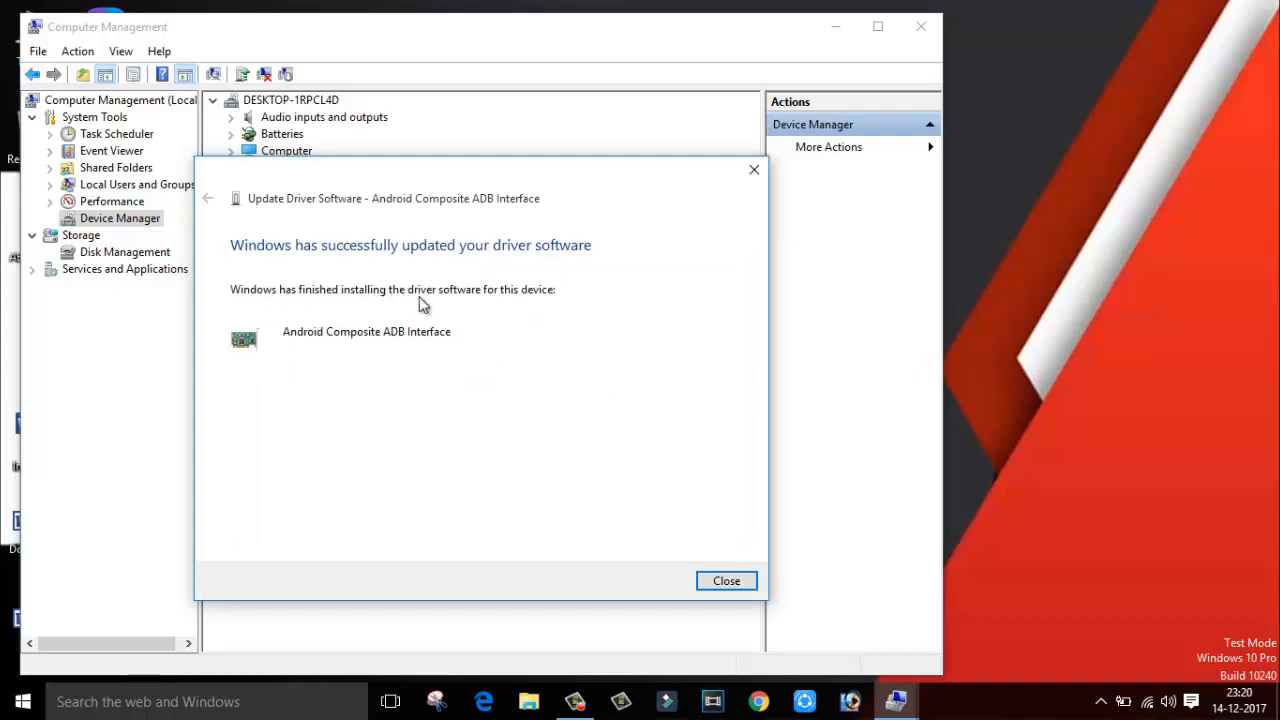
pyautogui.moveTo(570, 314)
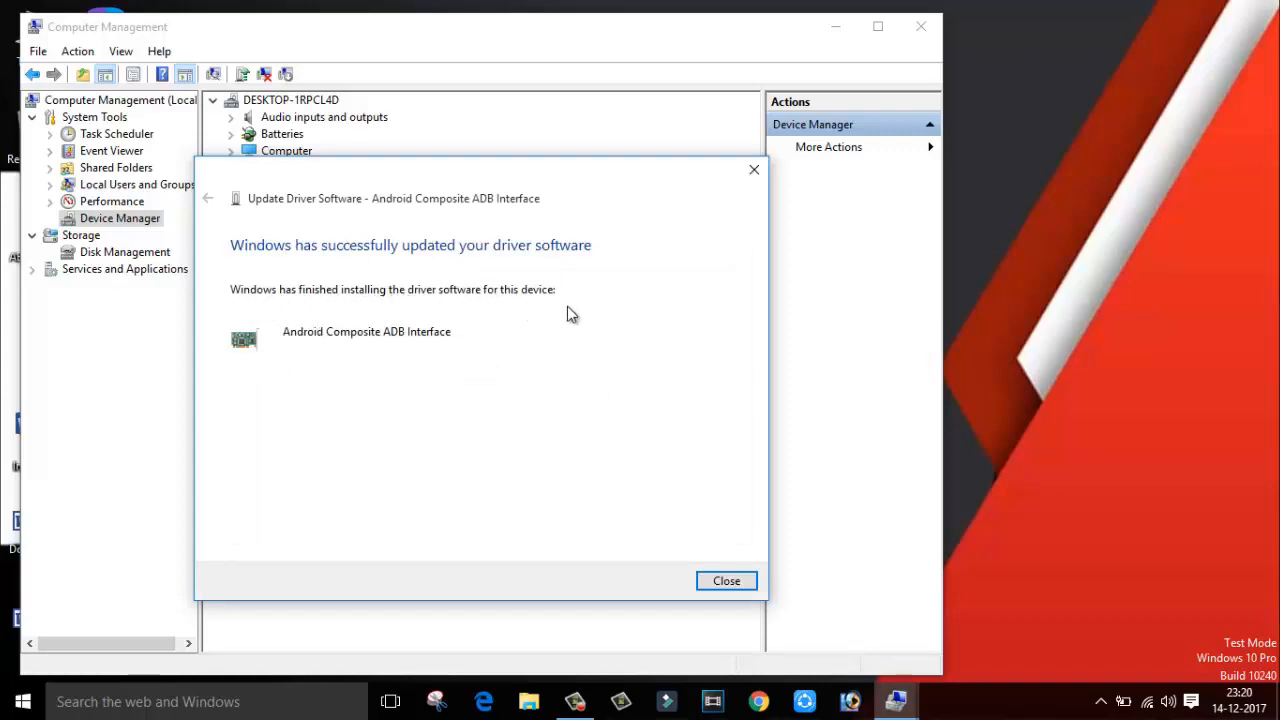